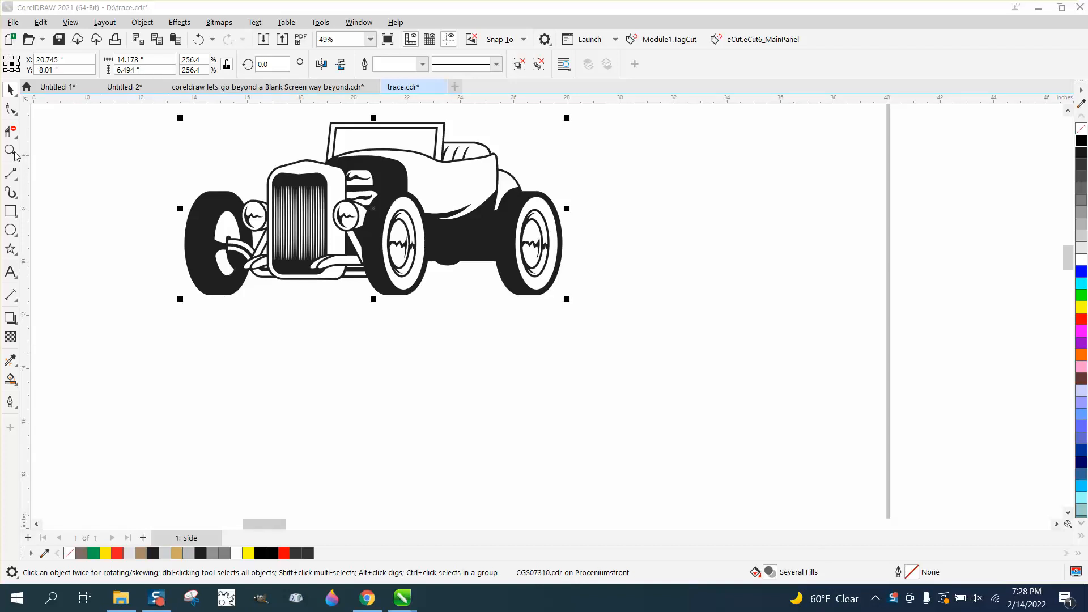
- Move the hot rod group left and up to X 17.541, Y -6.912
click(9, 152)
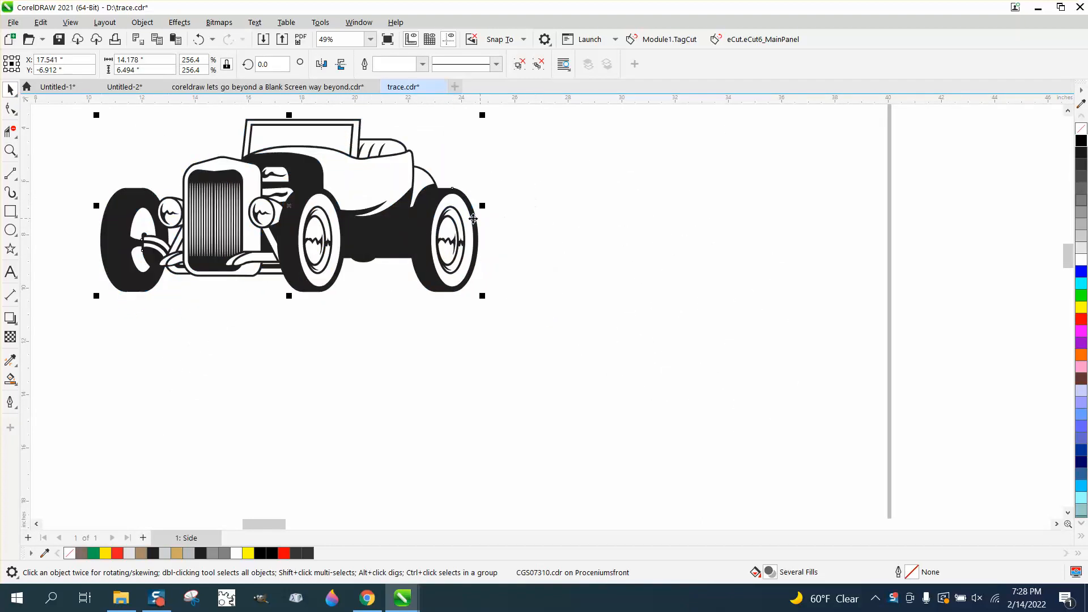
mouse_move(493, 189)
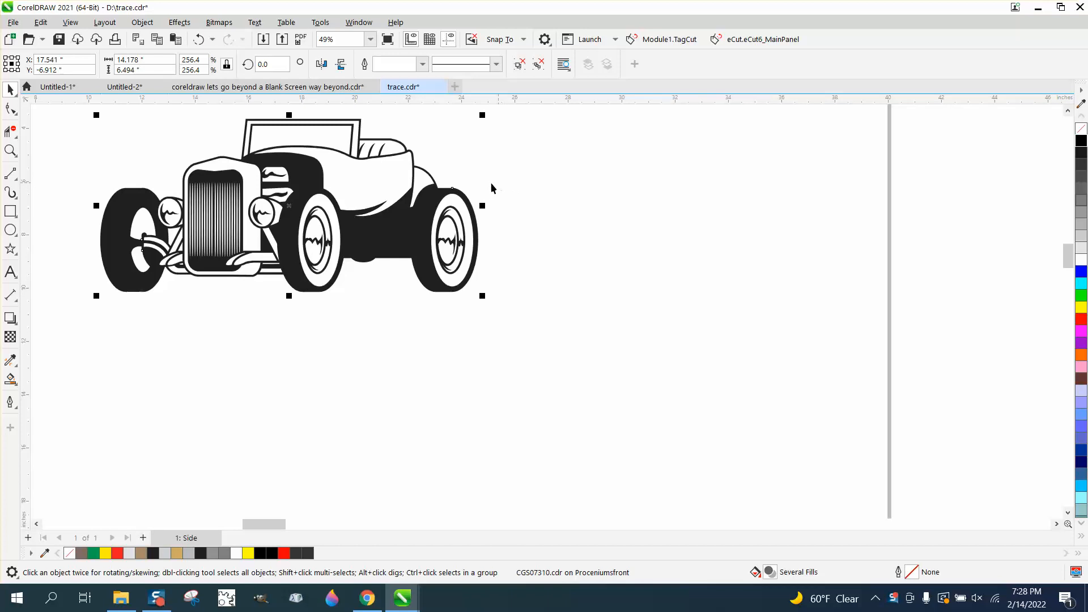
mouse_move(470, 176)
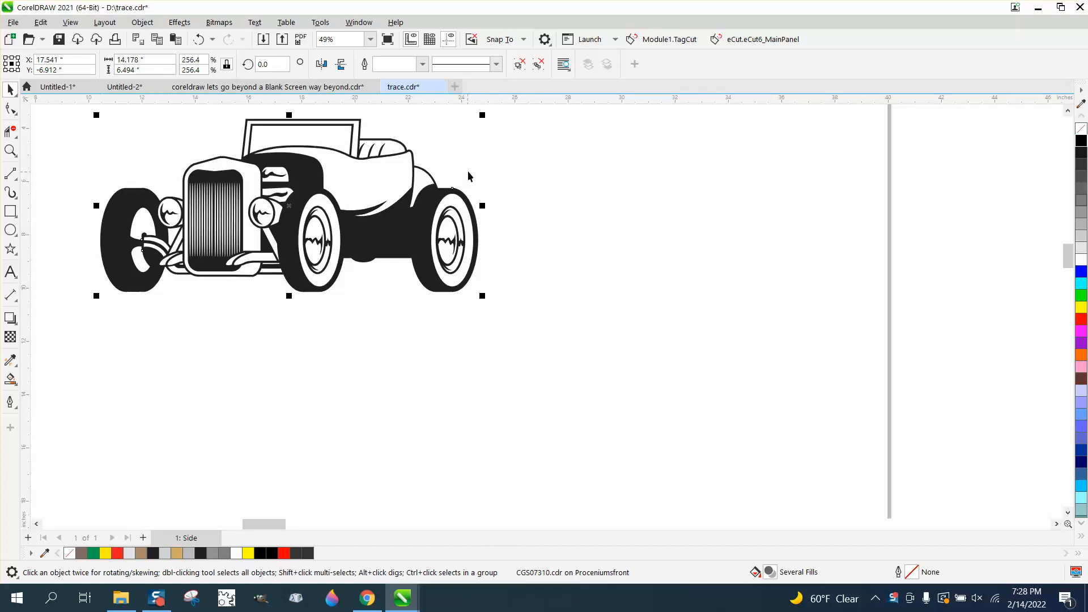
mouse_move(467, 158)
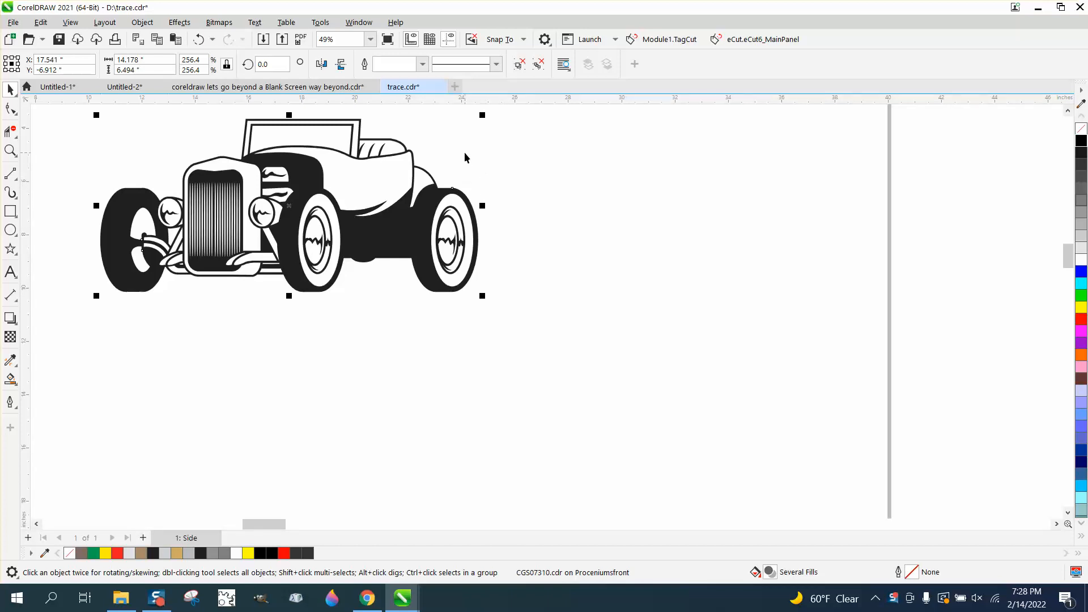
mouse_move(358, 22)
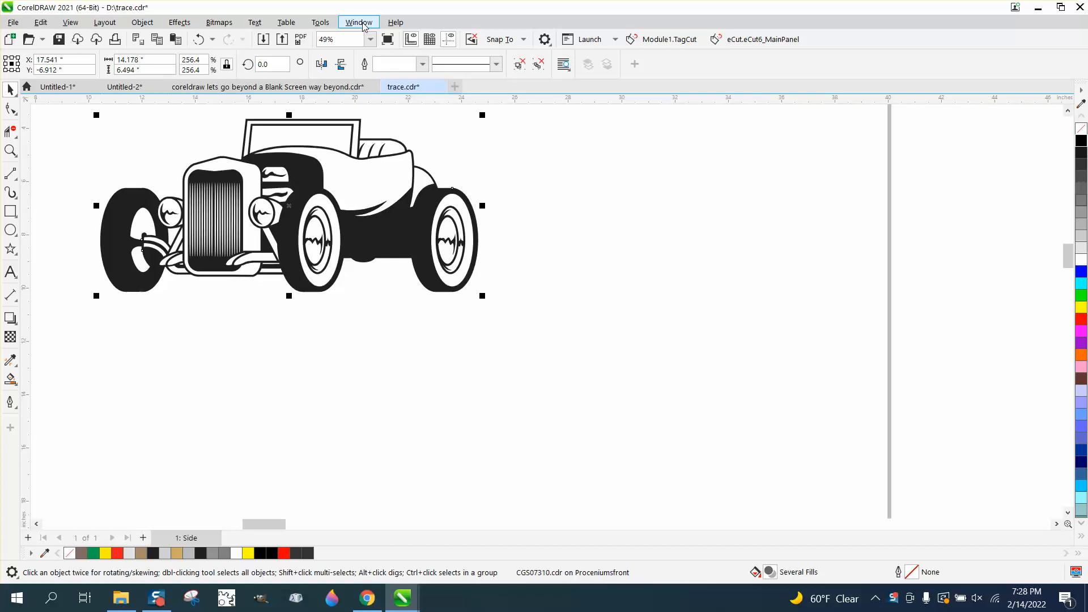
- Show the Dockers submenu under the Window menu
click(358, 21)
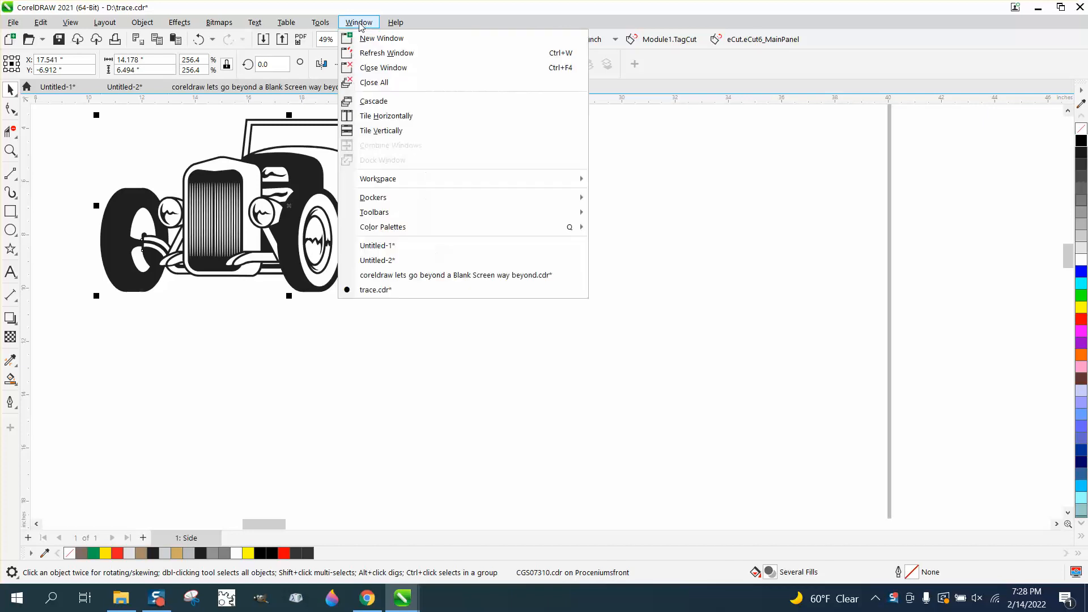
mouse_move(379, 202)
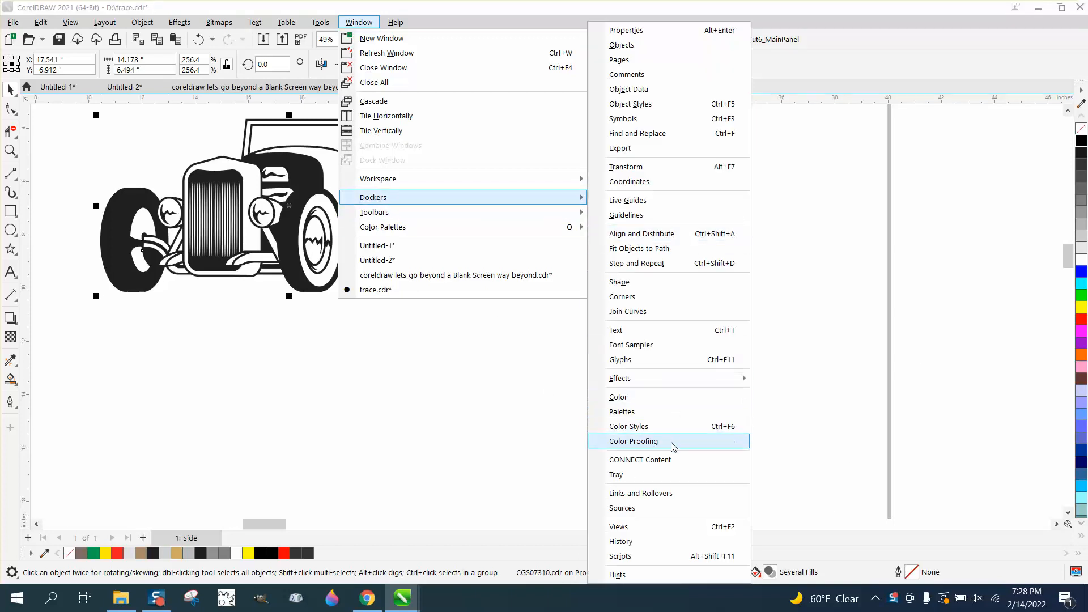
mouse_move(666, 464)
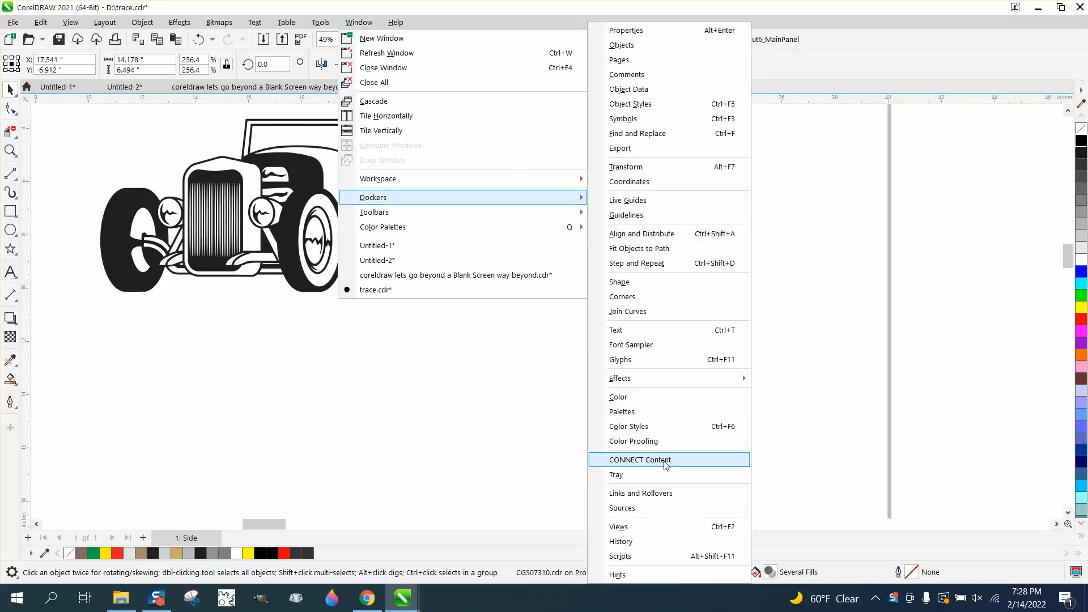
- Show CONNECT Content with vector images only, switched to the empty Landscape and Nature library
click(640, 460)
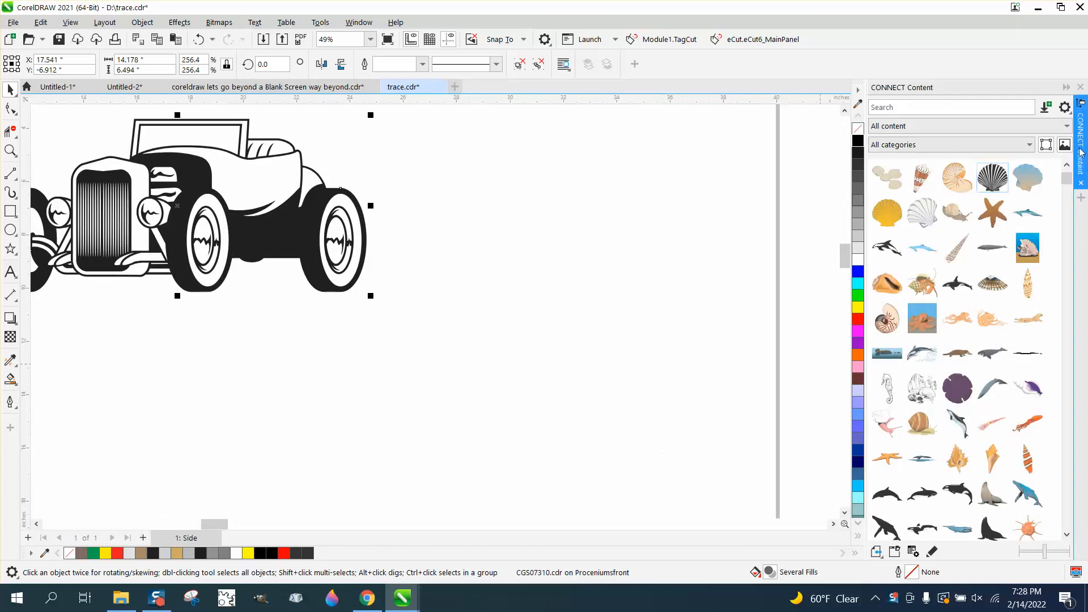
mouse_move(1066, 145)
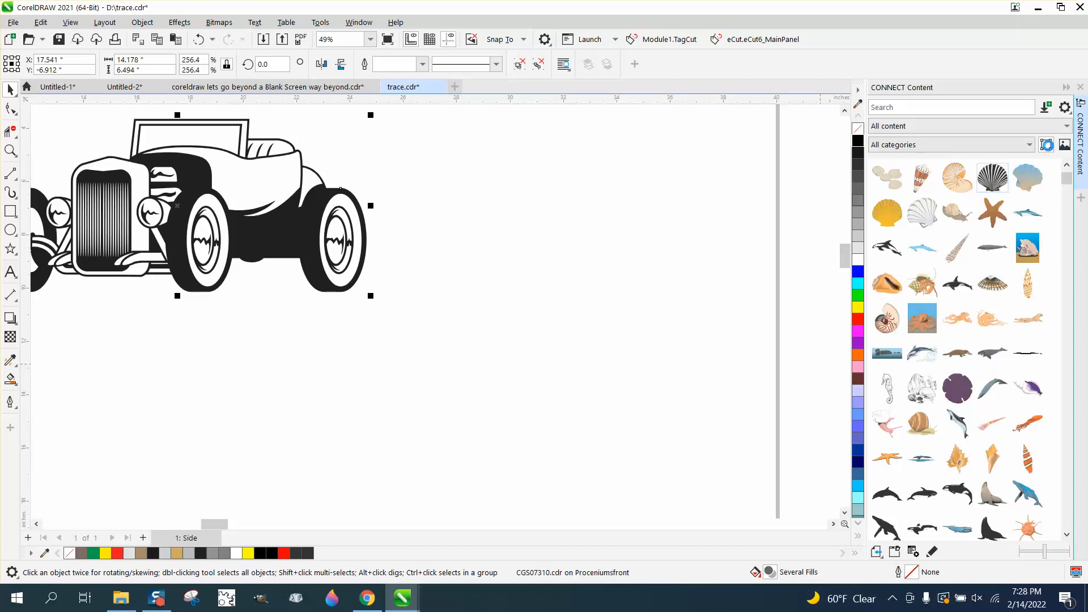
click(1047, 145)
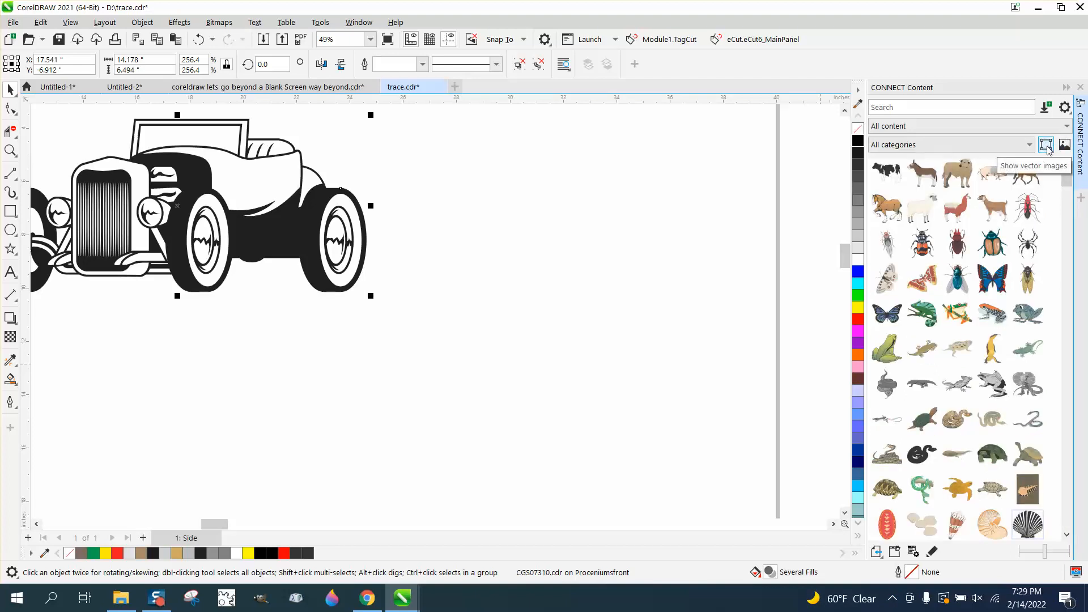
click(1045, 145)
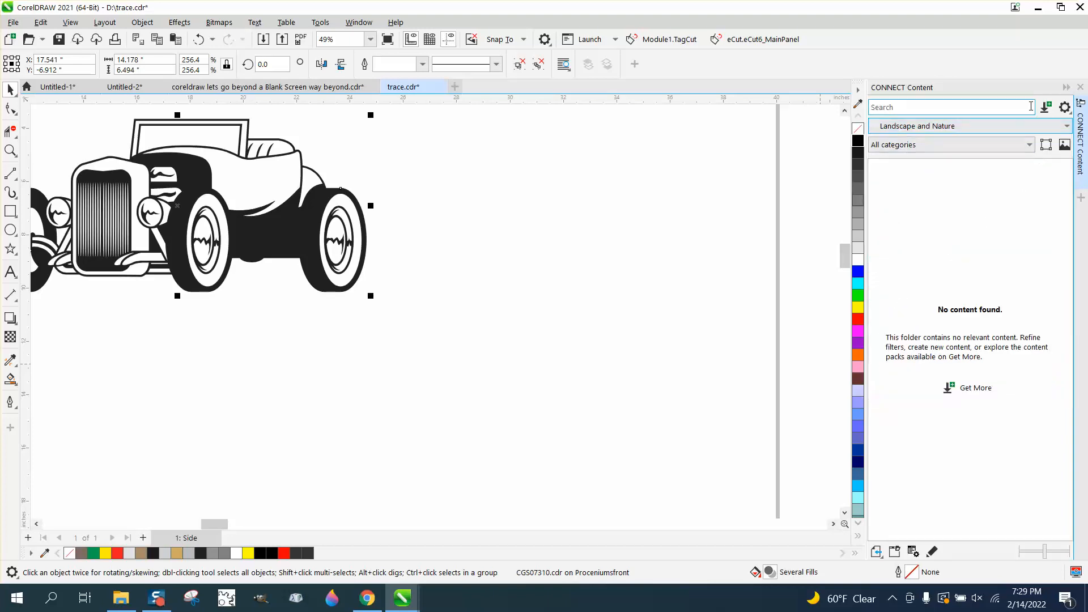
- Browse the Get More catalogue of free content packs, scrolling through the list
click(975, 388)
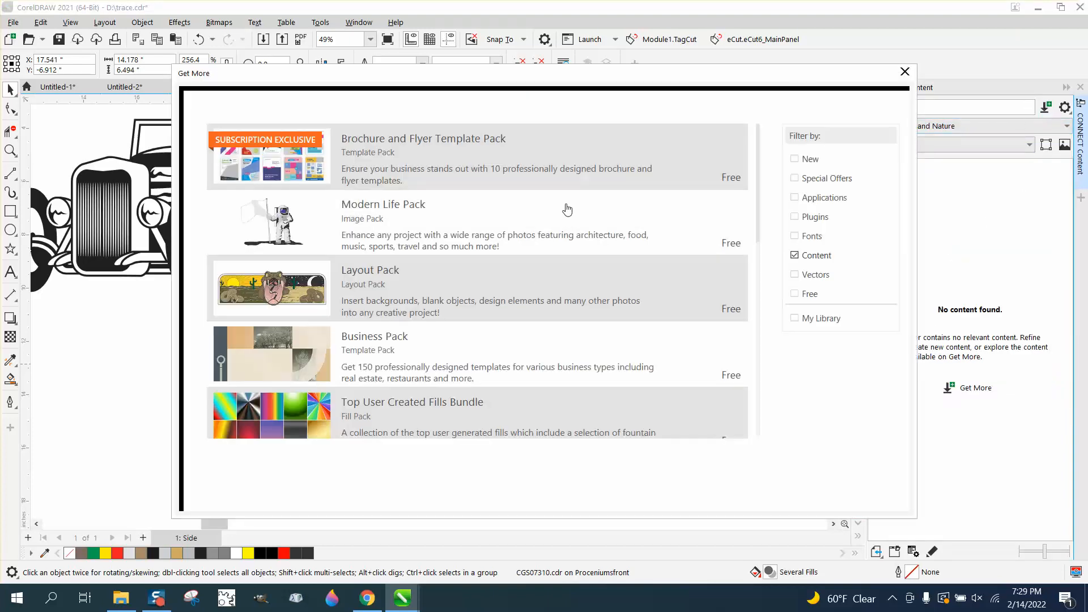
mouse_move(707, 243)
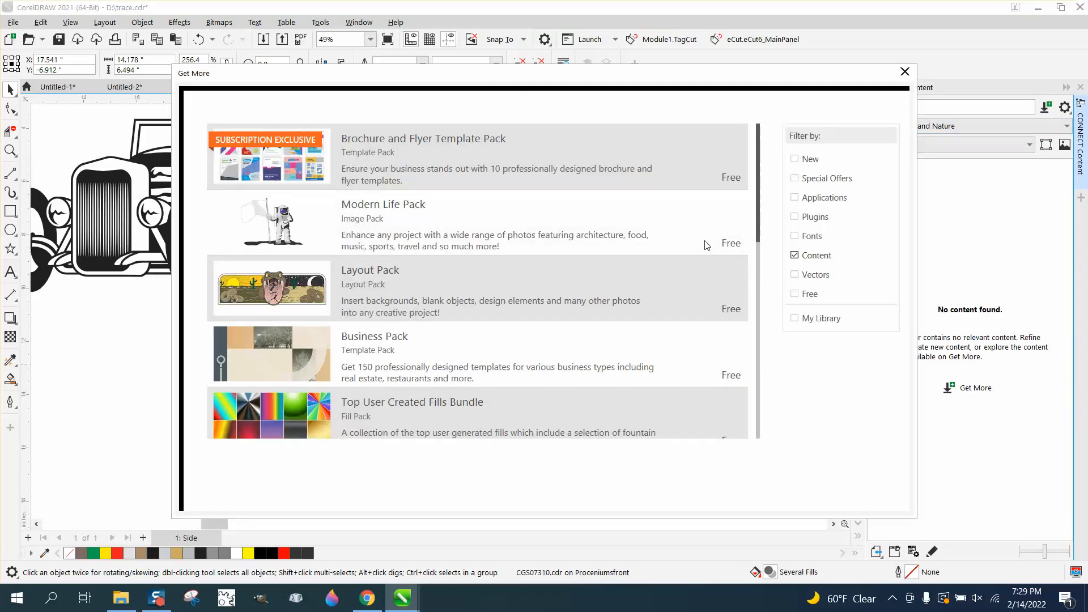
mouse_move(601, 241)
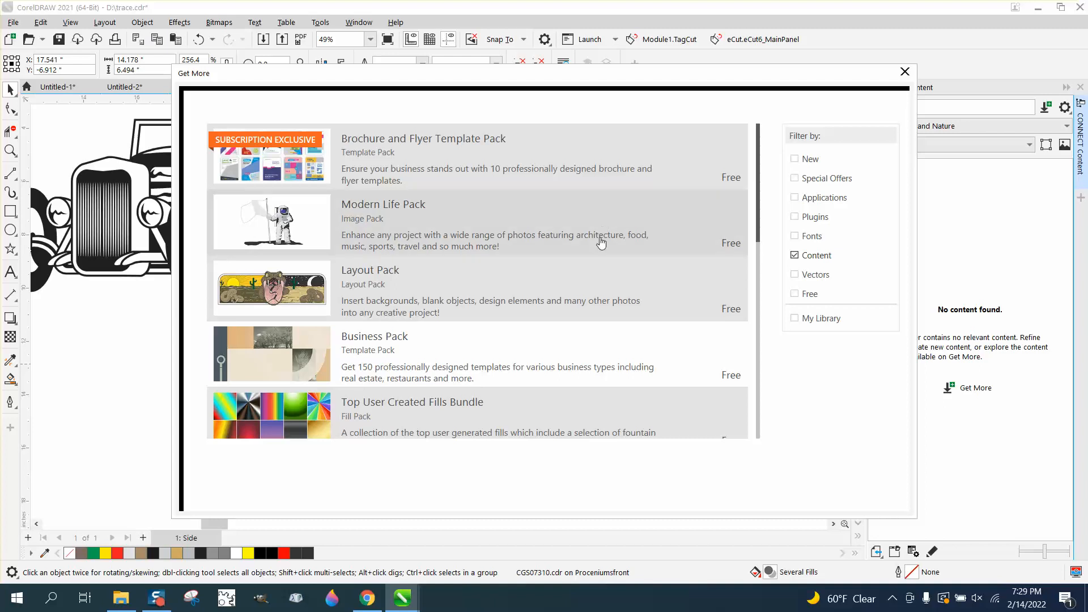
scroll(down, 3)
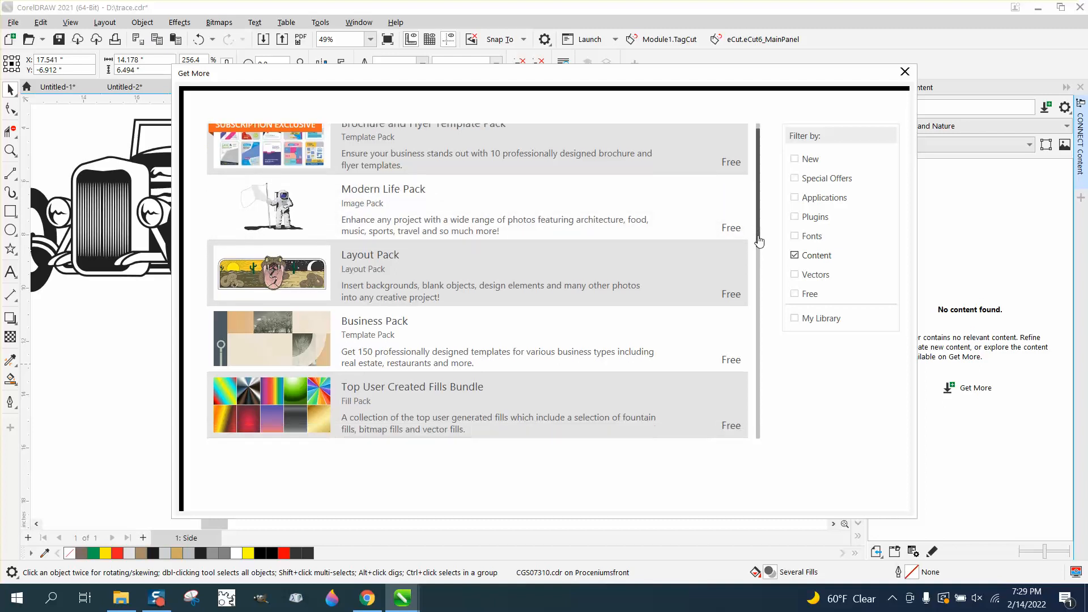
scroll(down, 3)
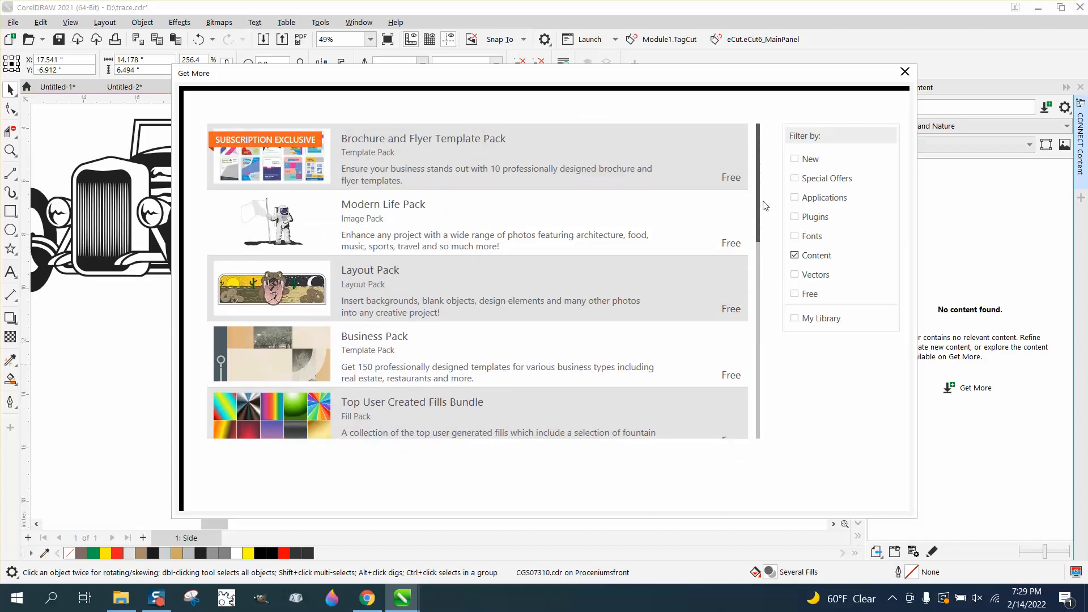
scroll(down, 3)
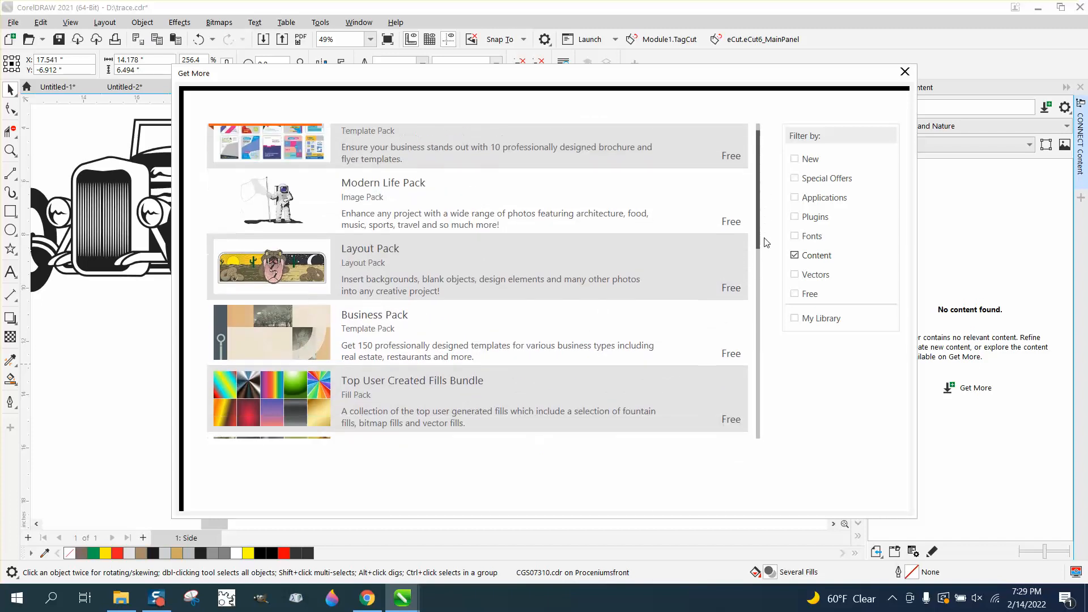
scroll(down, 3)
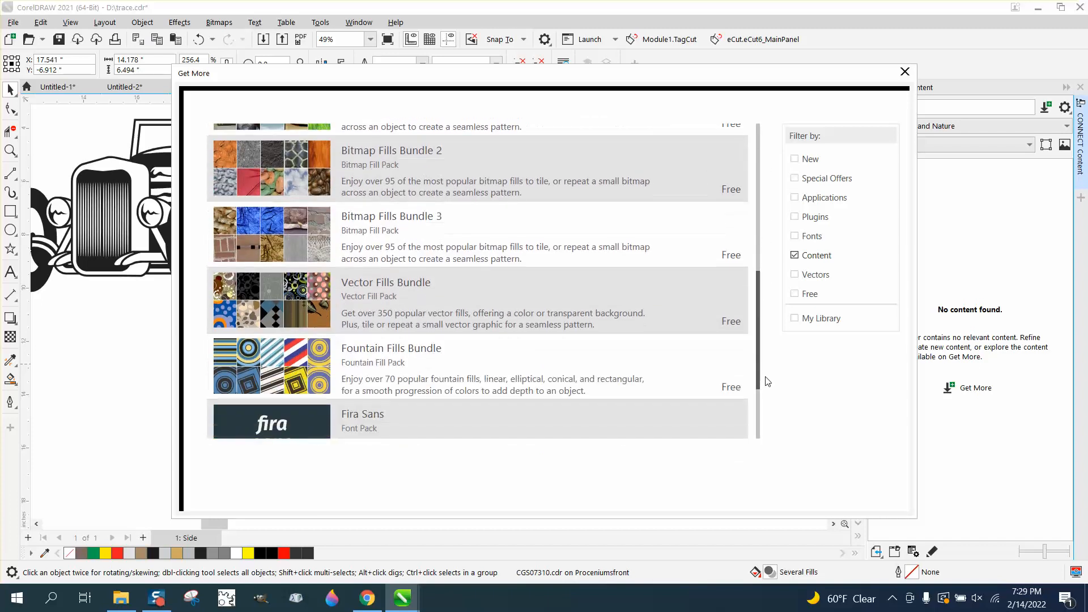
scroll(down, 3)
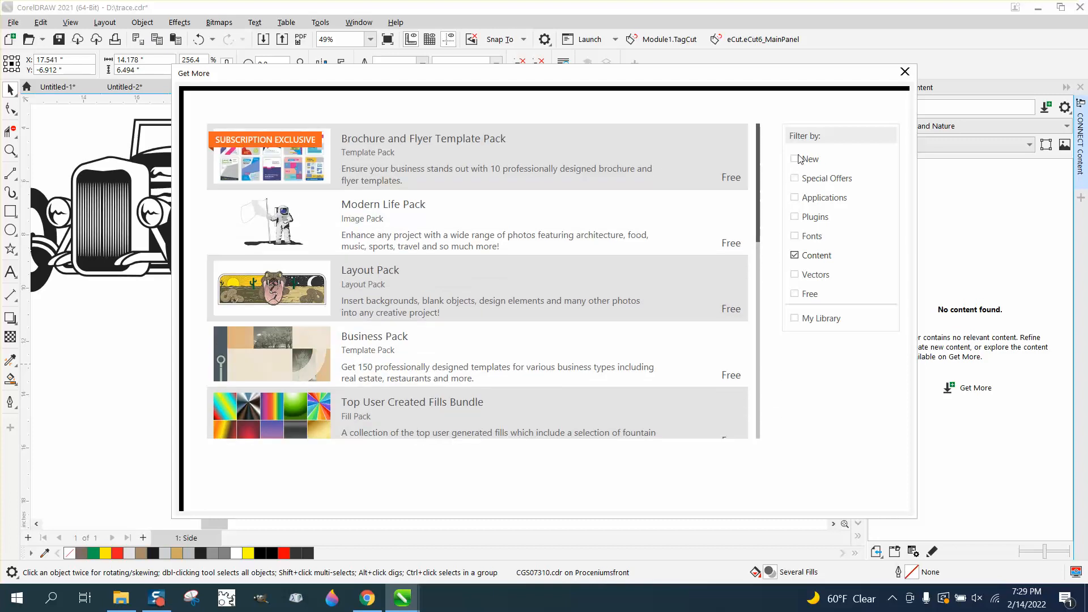
- Filter the Get More catalogue to New items, then to Fonts only
click(793, 159)
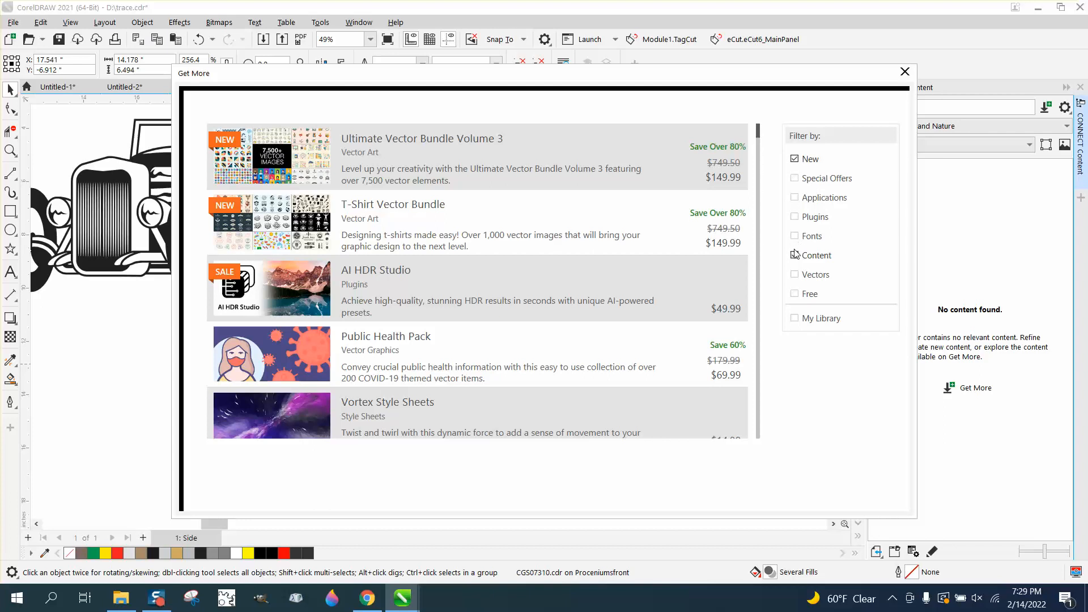
click(794, 235)
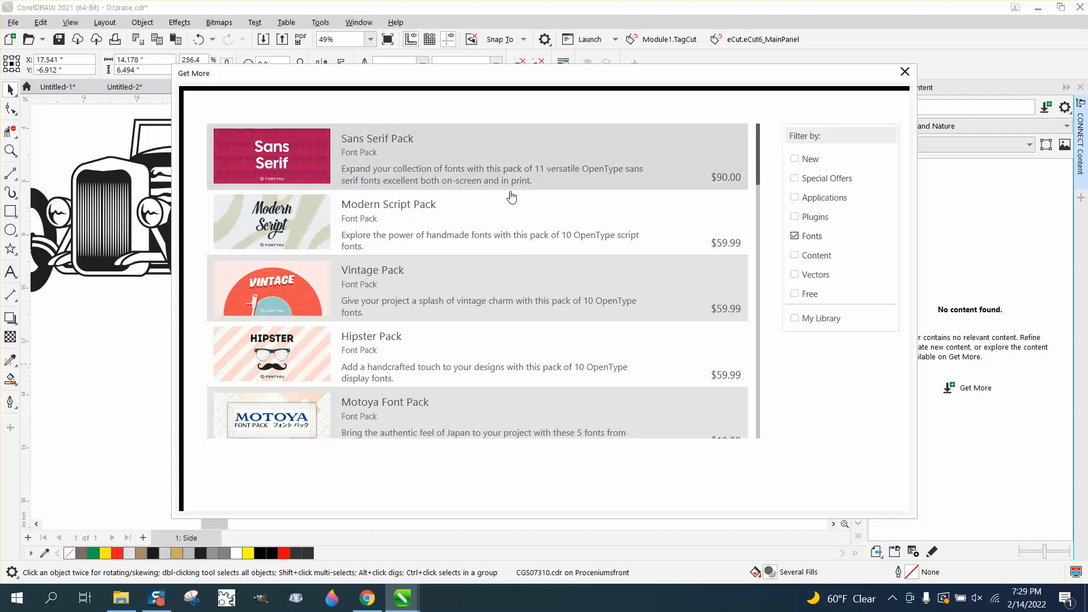
mouse_move(801, 302)
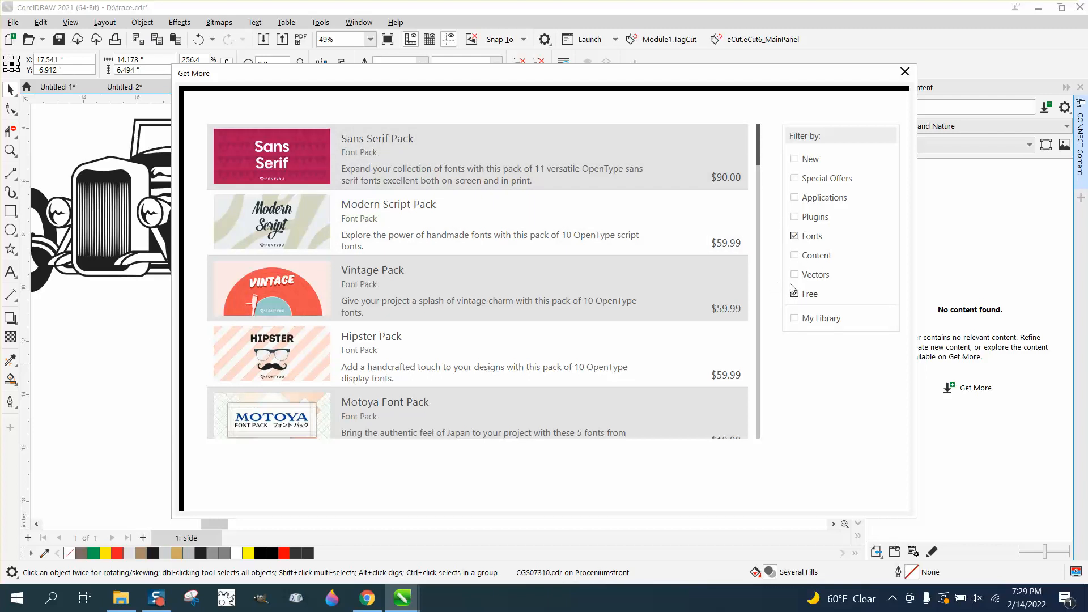
- Filter the catalogue to Free packs and browse the fill, template and image packs
click(795, 294)
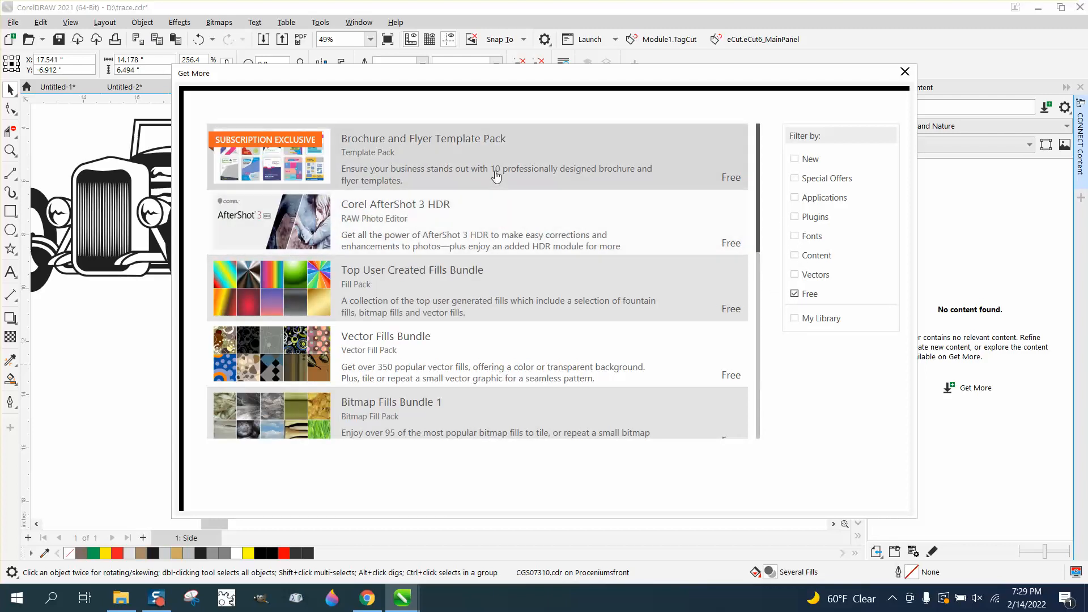
scroll(down, 3)
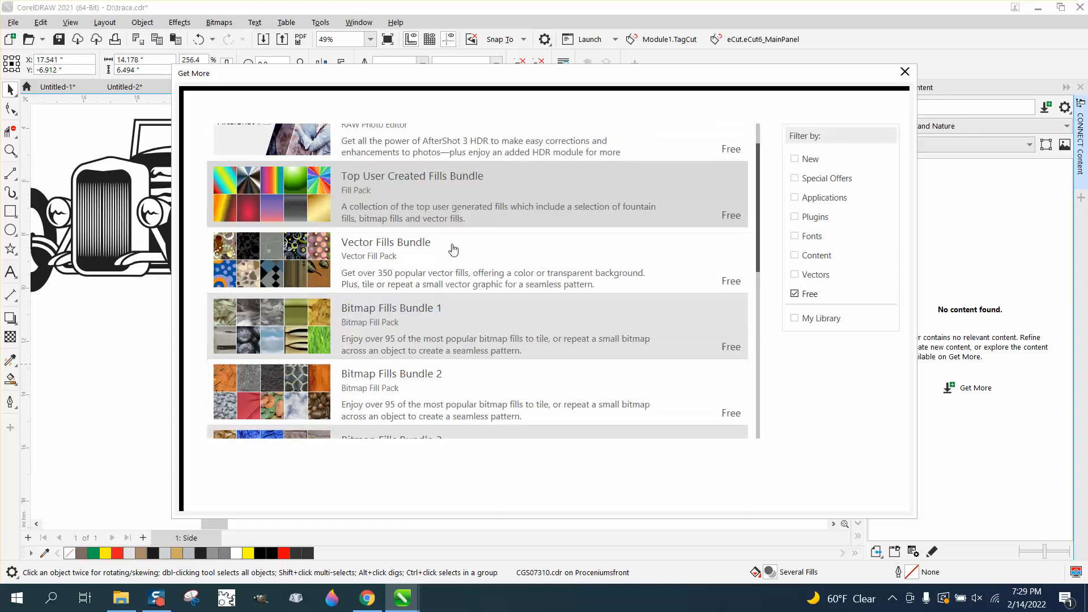
scroll(down, 3)
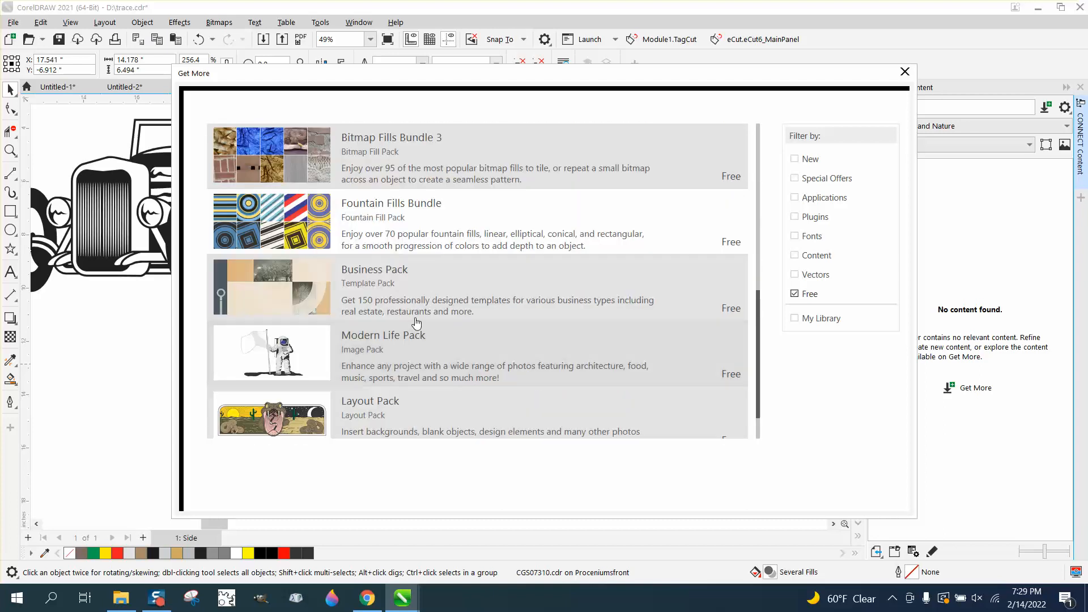
scroll(down, 3)
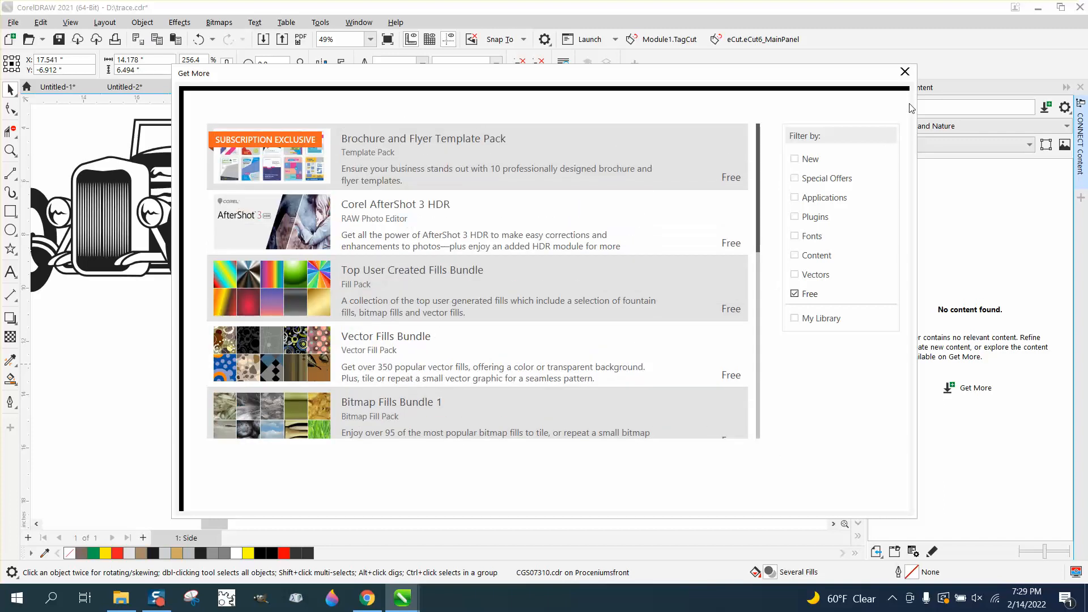
- Close the Get More dialog and return to the hot rod document
click(904, 70)
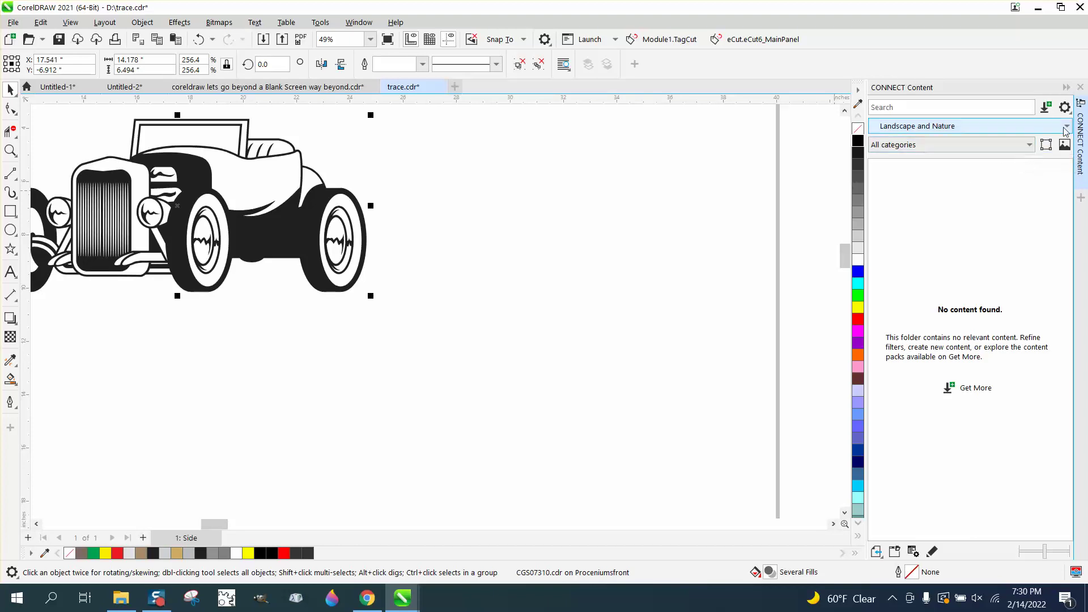
- Switch the CONNECT Content library to Animals and browse its clipart thumbnails
click(1066, 126)
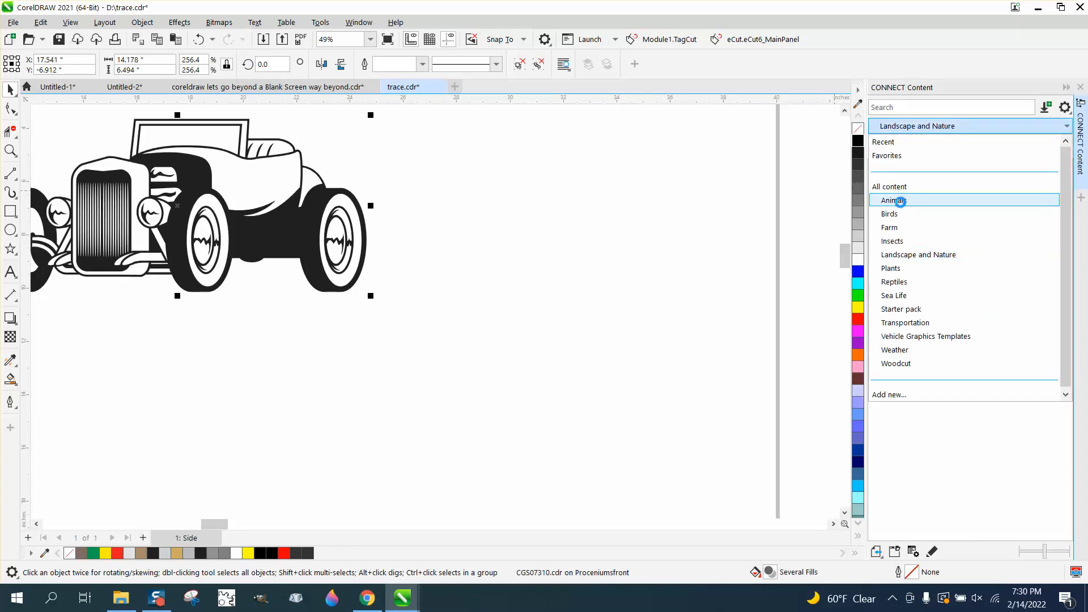
click(891, 200)
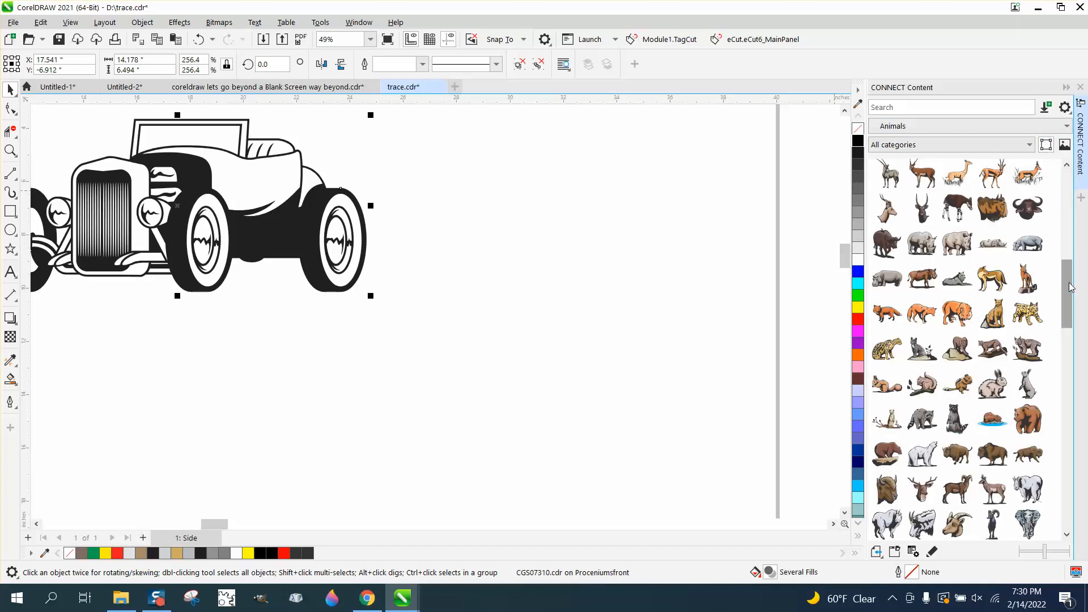
scroll(down, 3)
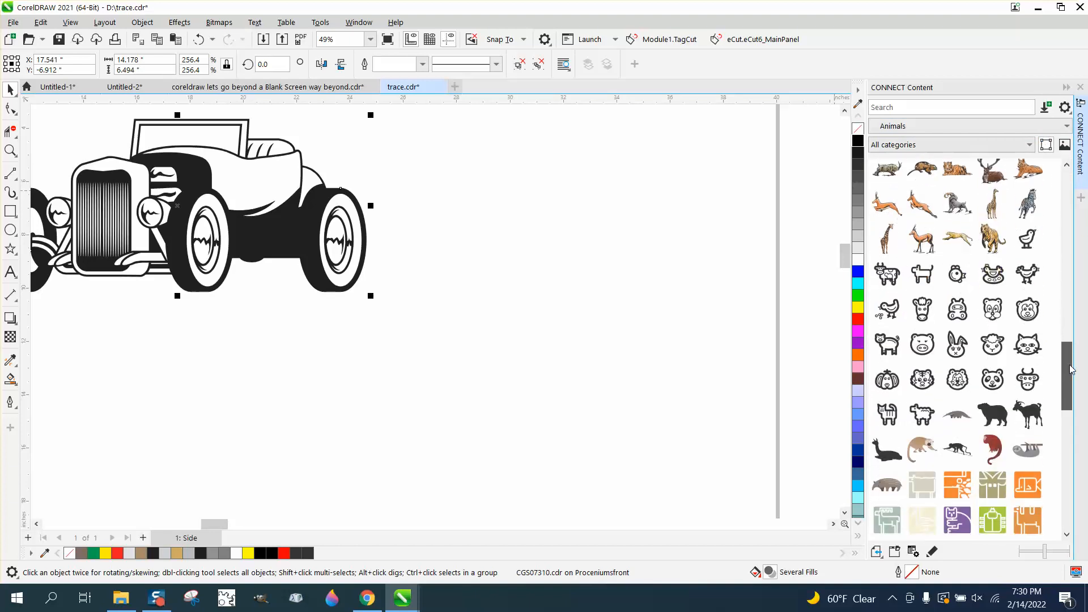
scroll(down, 3)
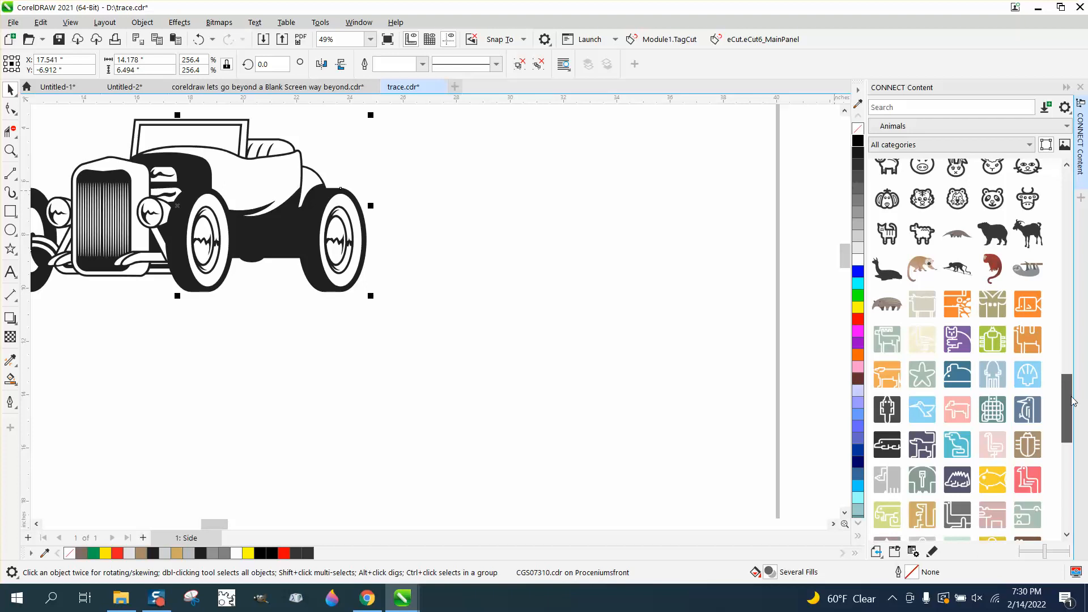
scroll(down, 3)
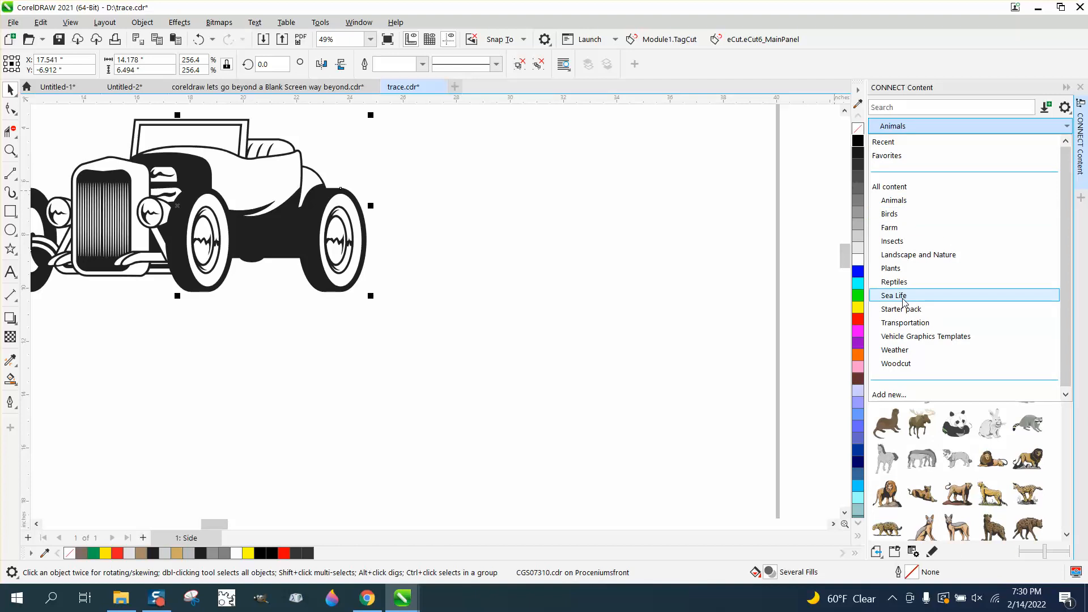
- Import the black scallop shell from the Sea Life collection onto the page
click(893, 294)
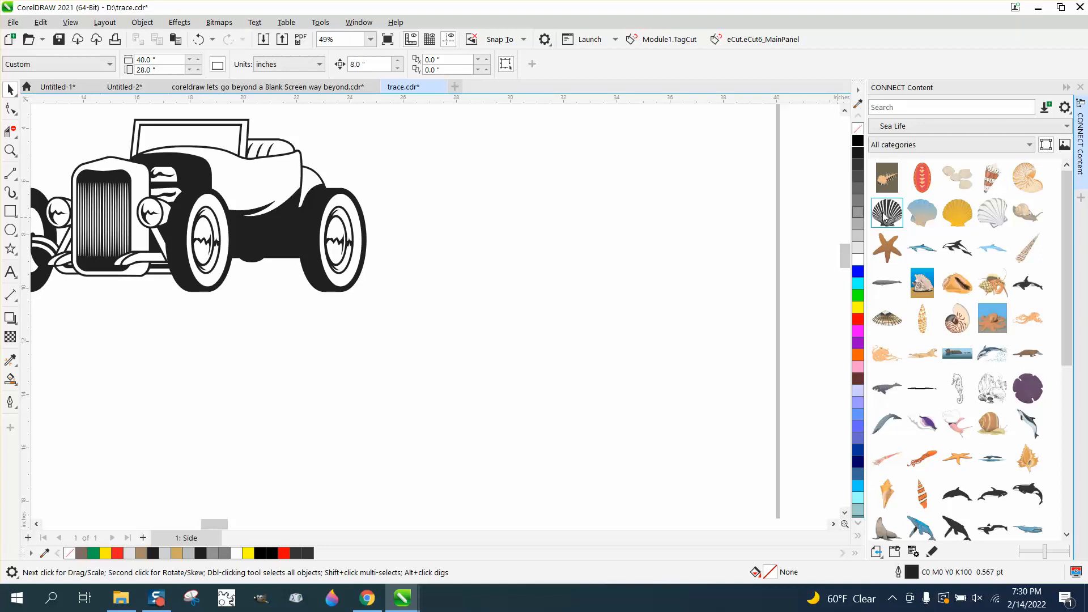
right_click(887, 213)
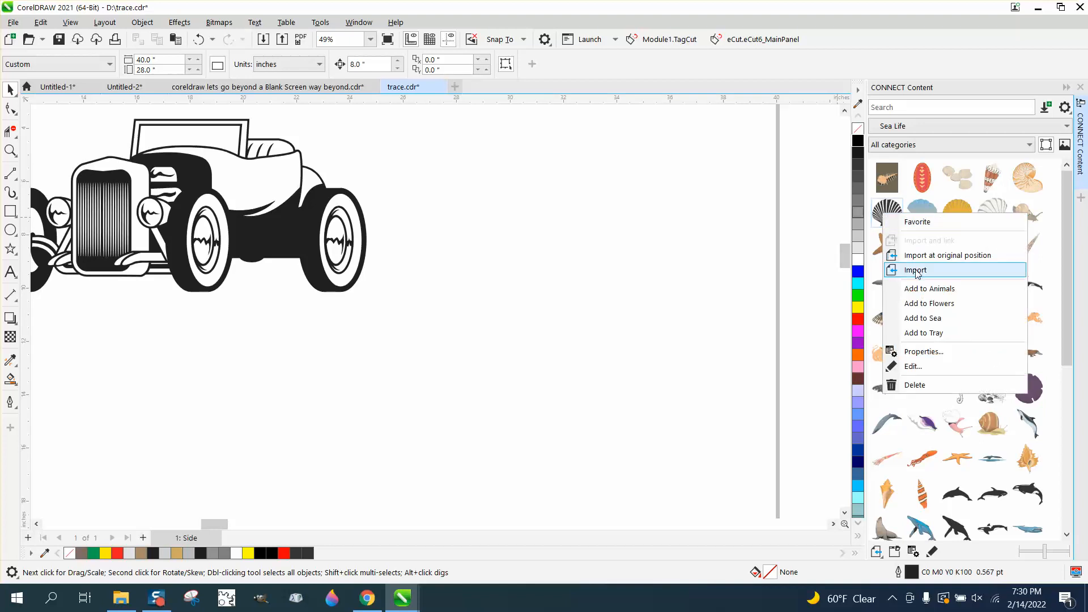
click(914, 270)
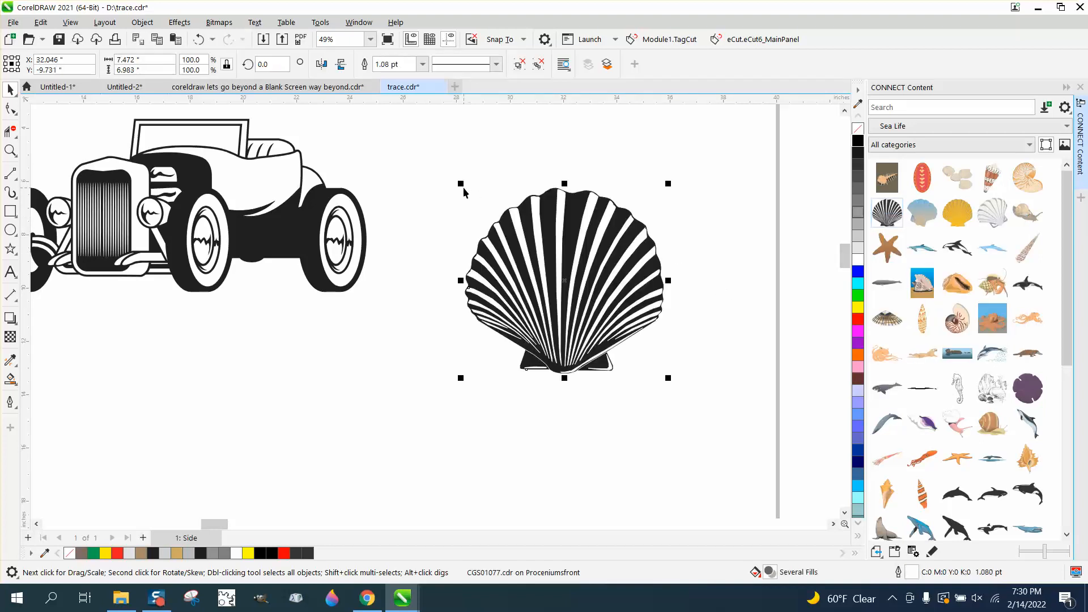
mouse_move(617, 191)
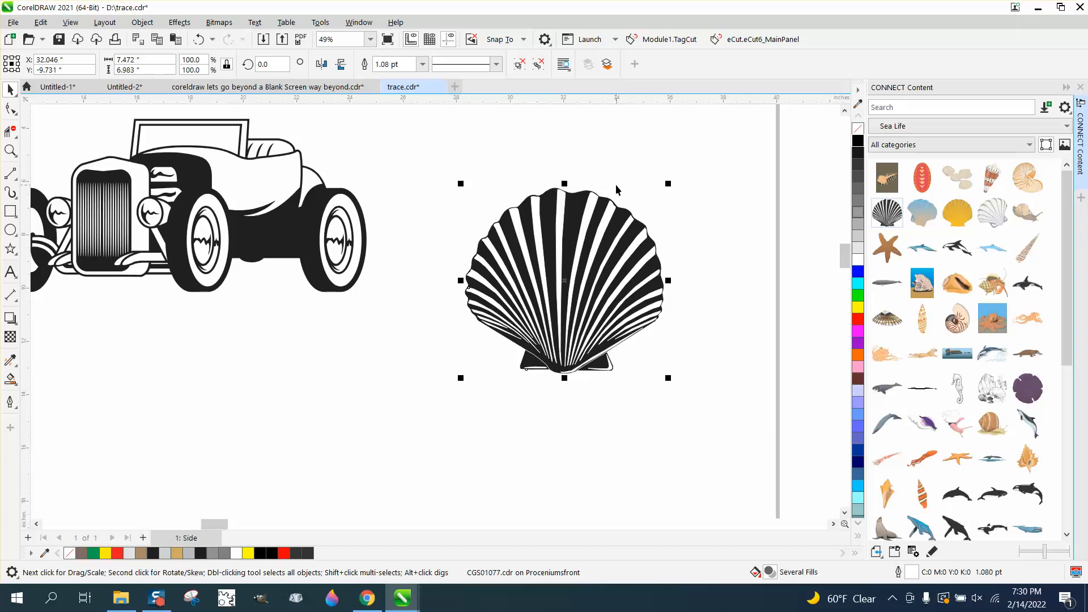
mouse_move(5, 154)
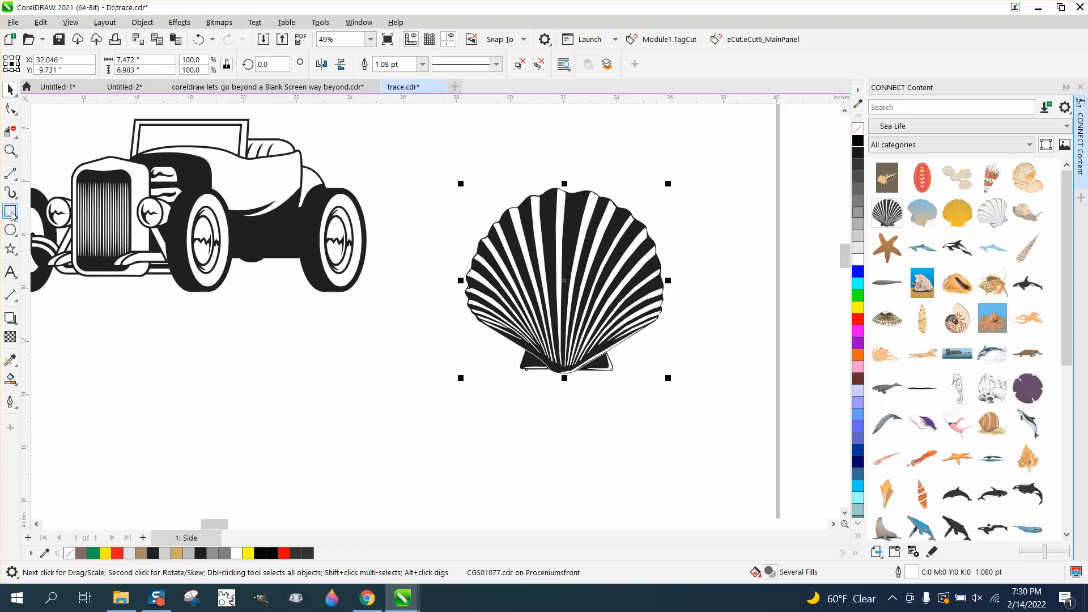
- Back the shell with a yellow rectangle sent to back, stretched left, hot rod moved below
drag(416, 164, 585, 314)
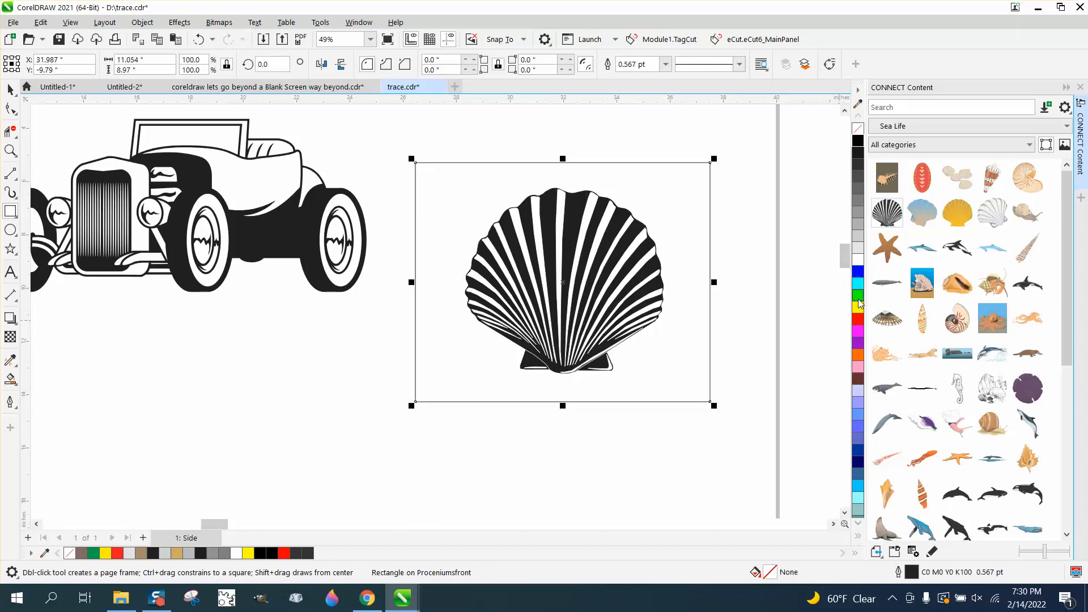
click(857, 306)
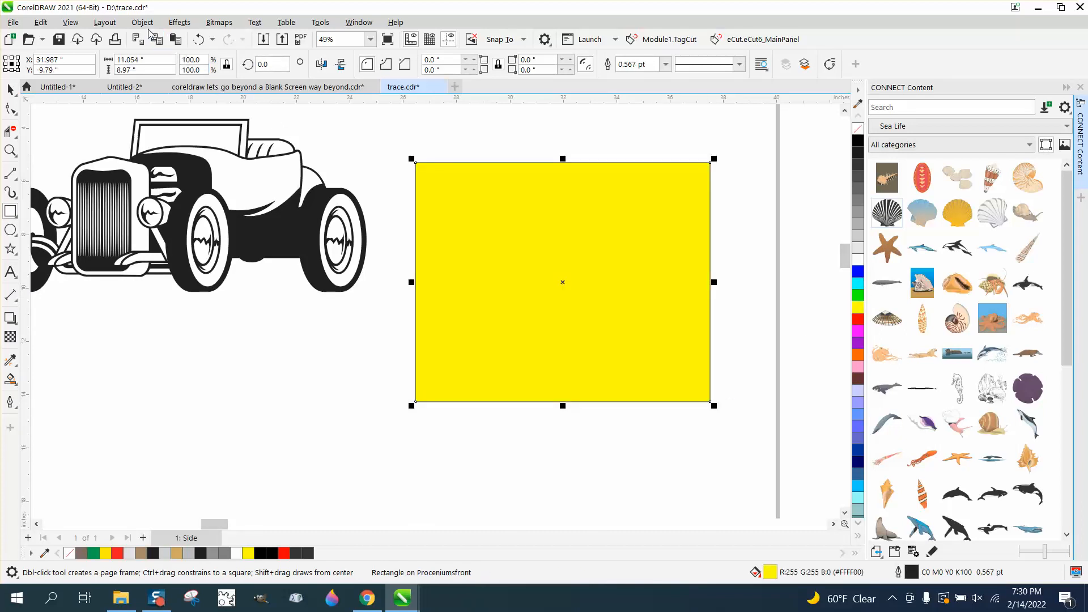
click(141, 22)
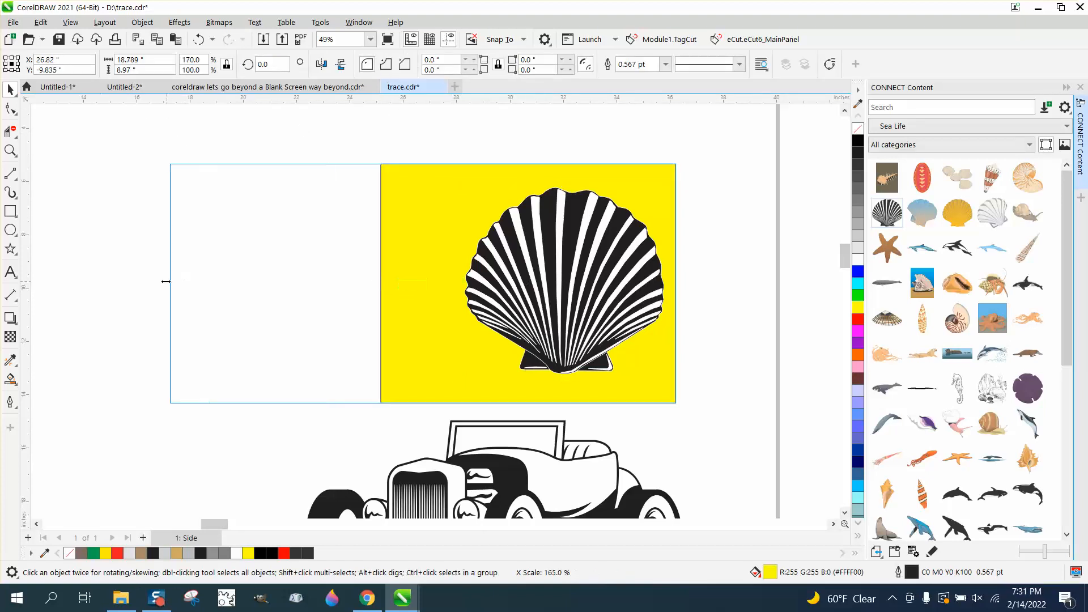
click(566, 280)
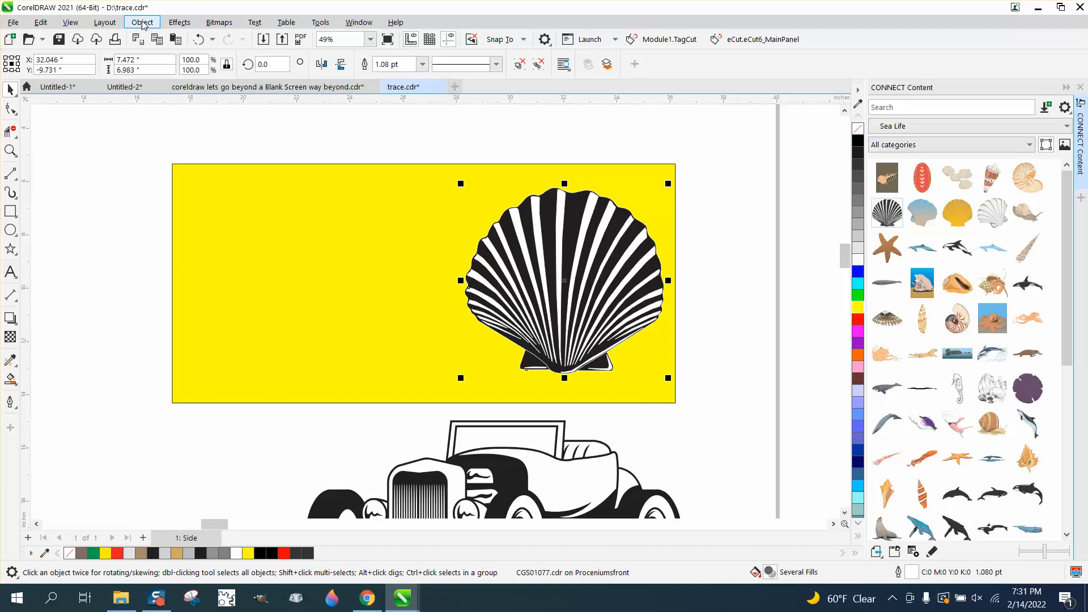
- Break apart and recombine the shell so its stripes cut out, then fill it black
click(141, 21)
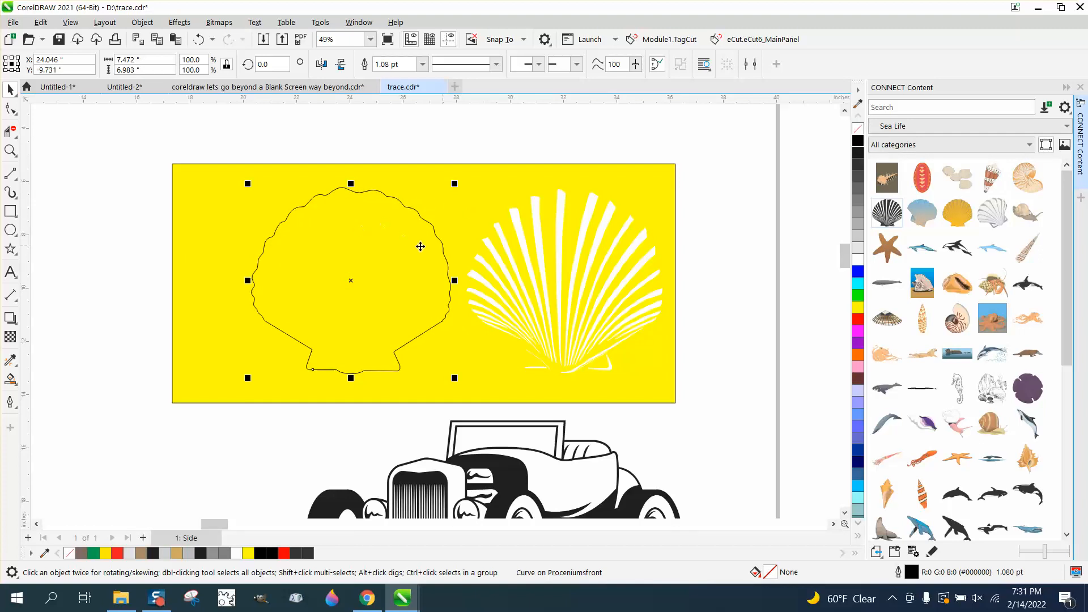
click(565, 281)
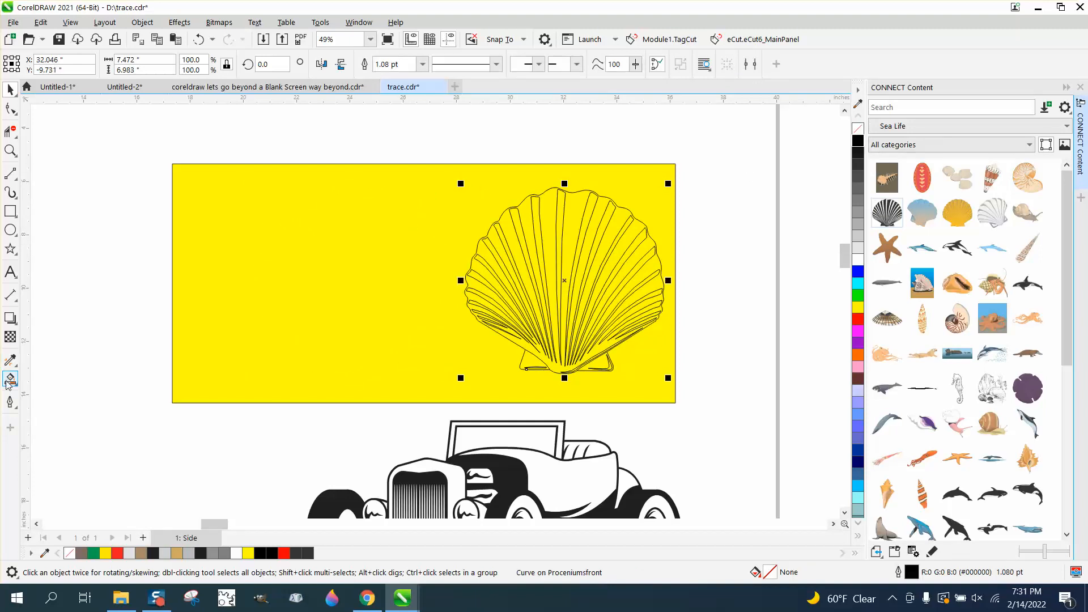
click(10, 379)
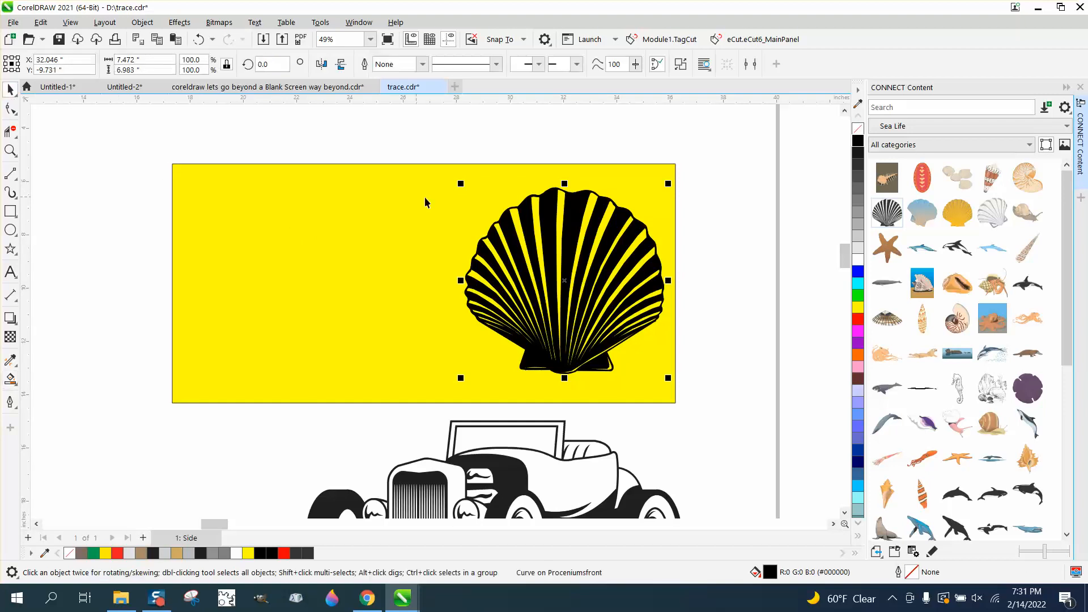
click(9, 151)
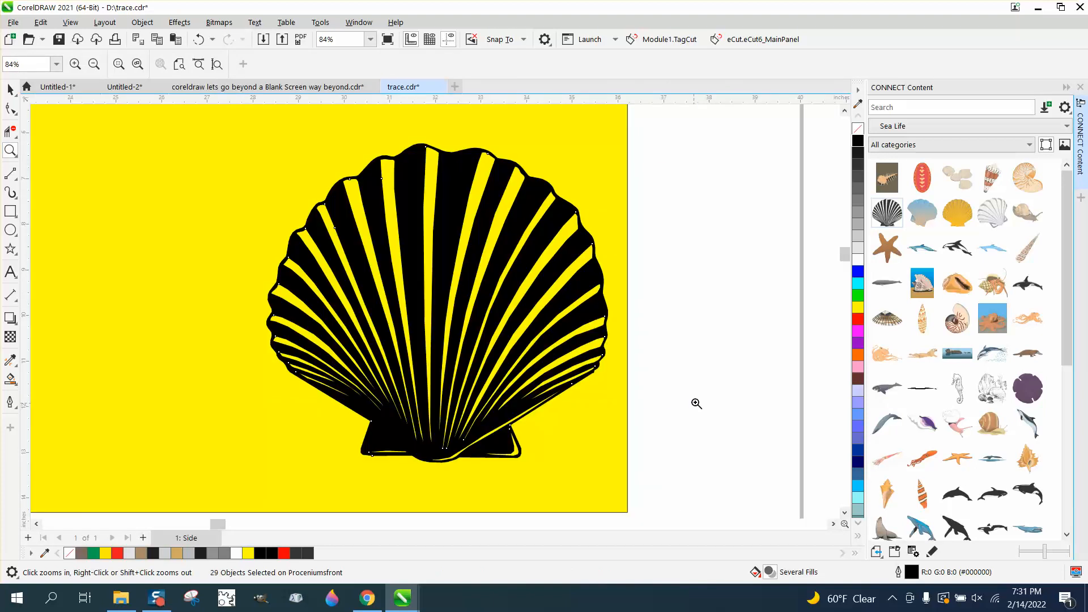
- Scroll through the CONNECT Content docker, close it, and zoom out to the whole layout
click(10, 104)
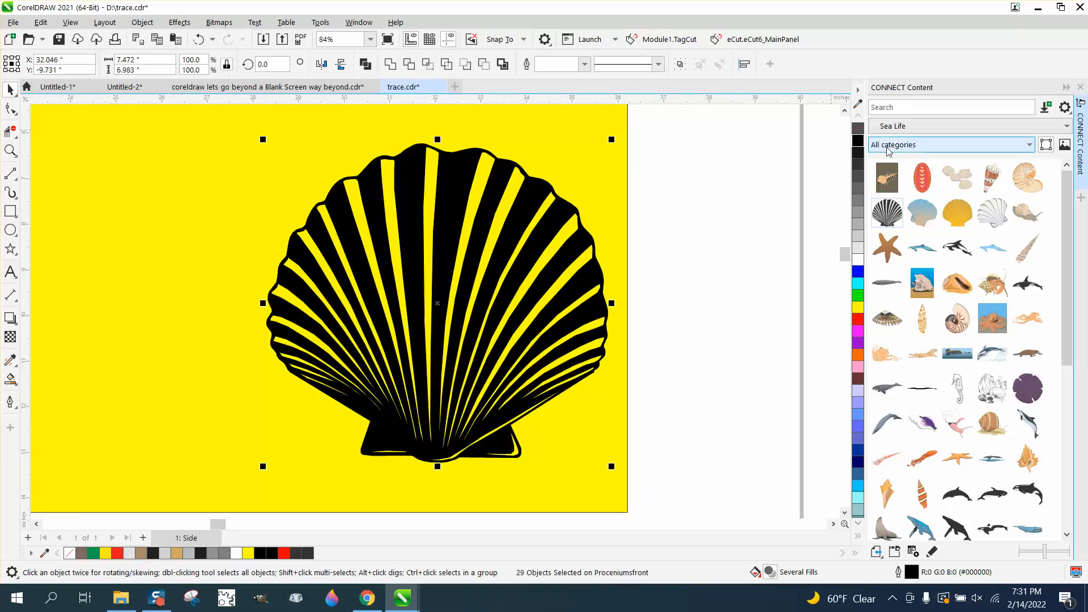
scroll(down, 3)
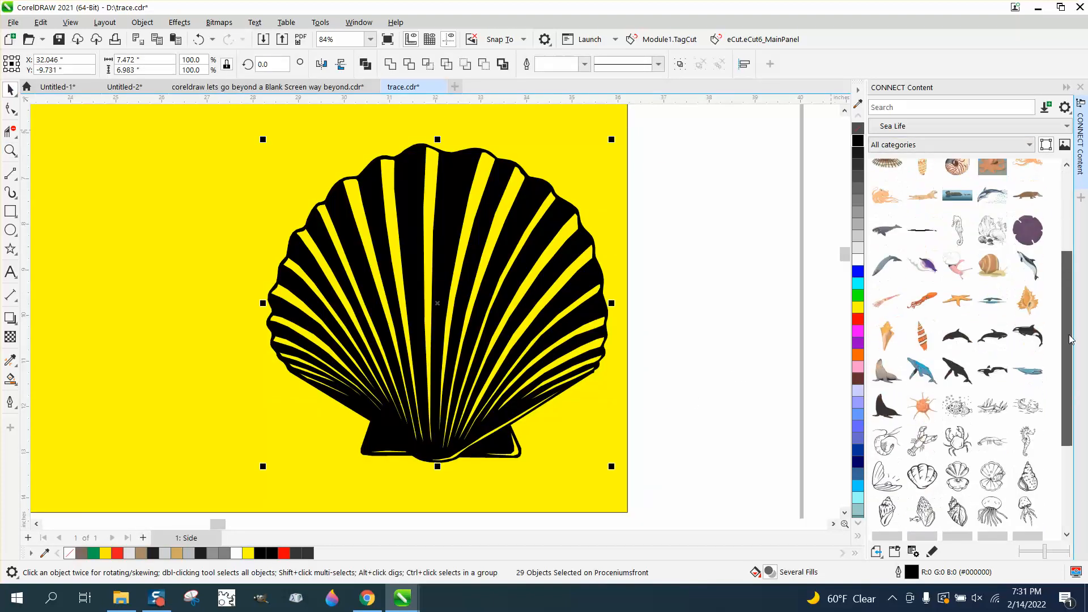
scroll(down, 3)
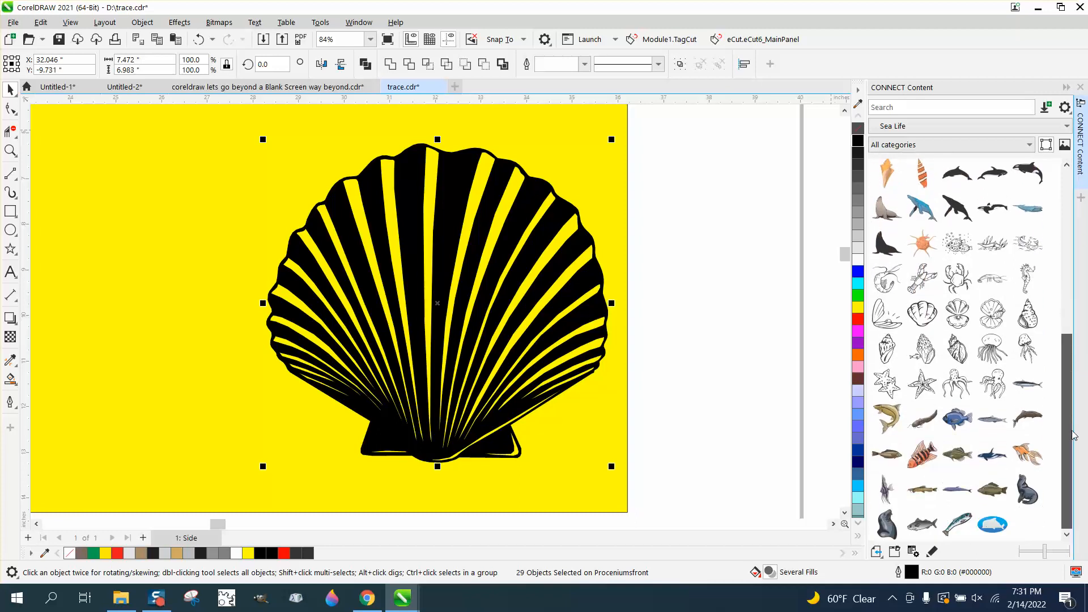
scroll(down, 3)
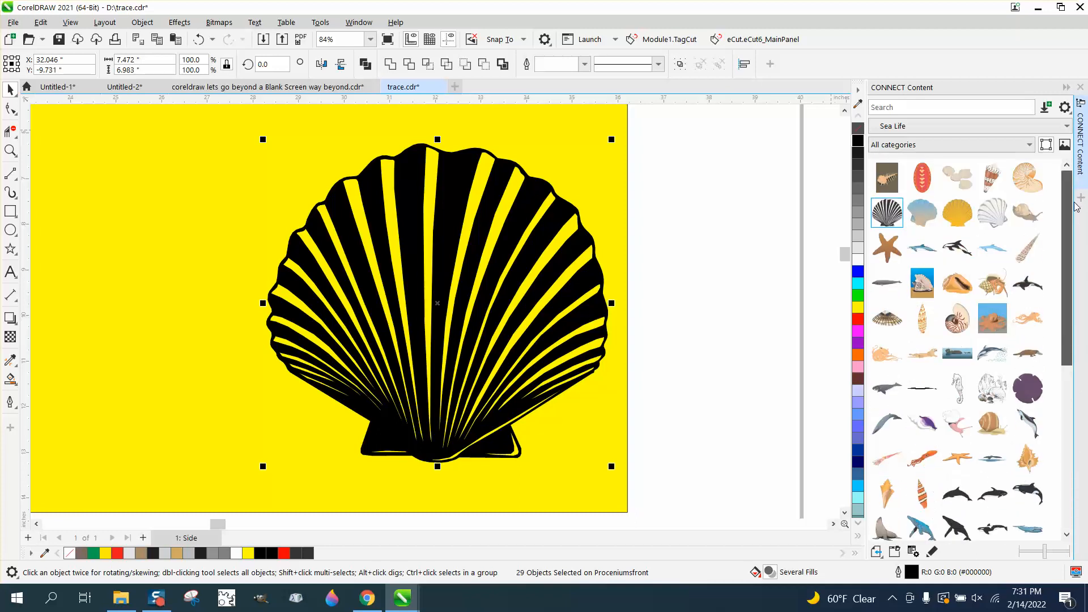
click(950, 107)
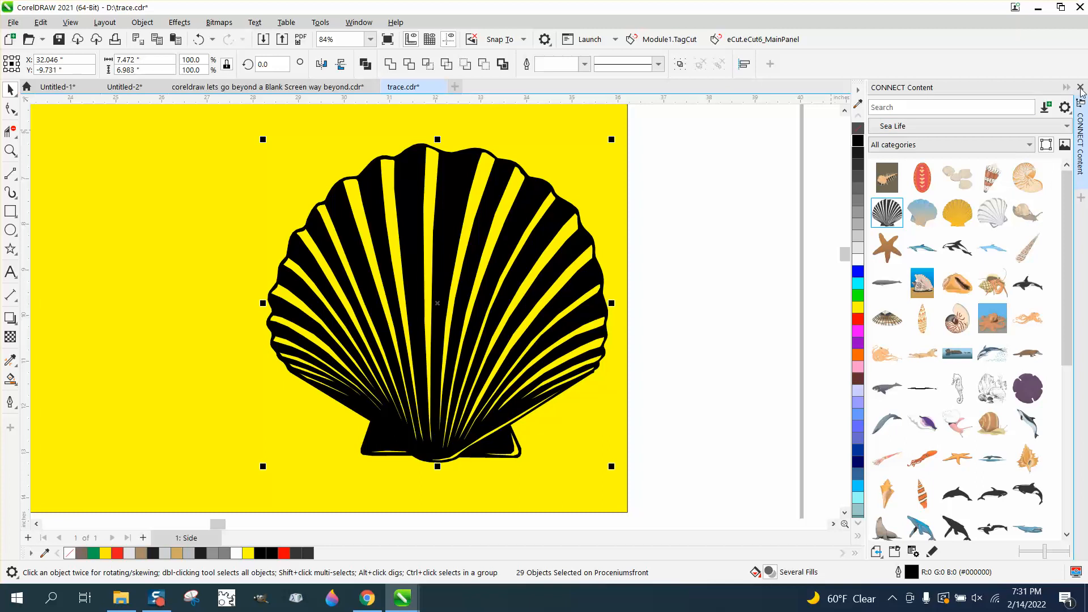
click(1078, 86)
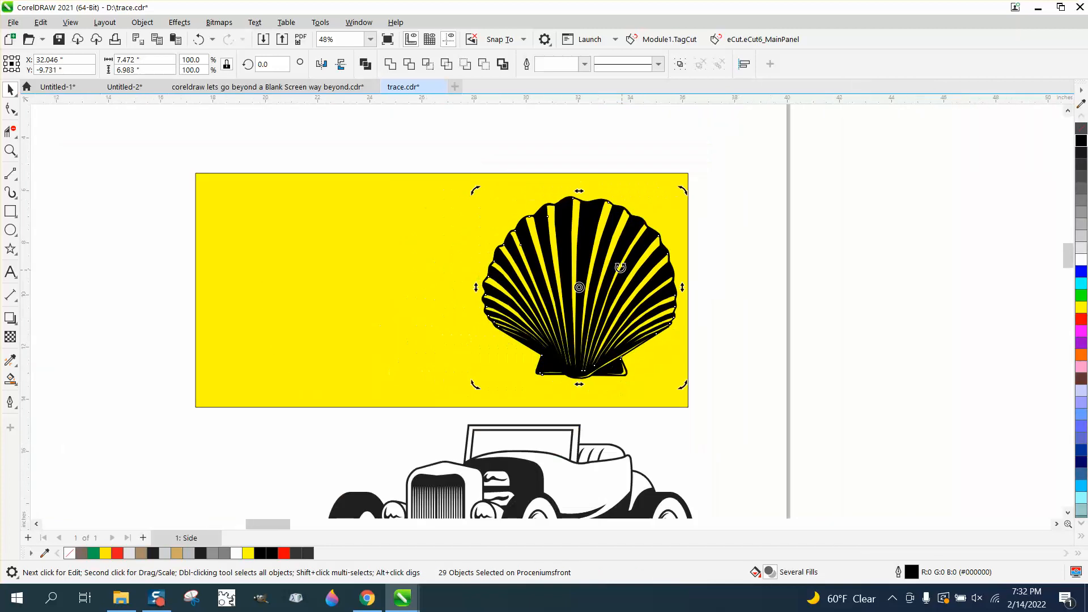
scroll(down, 3)
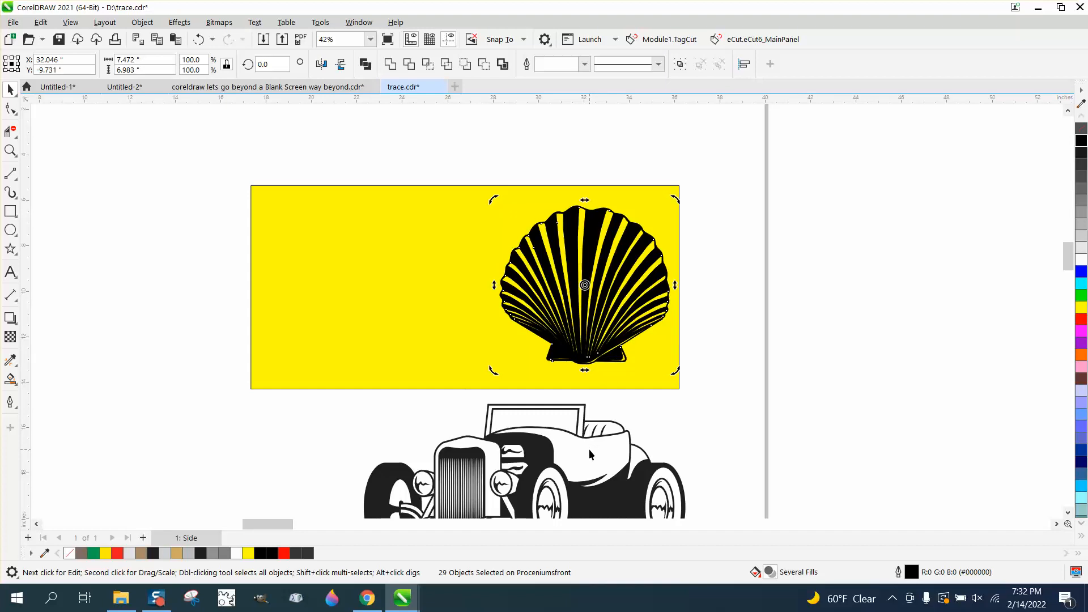